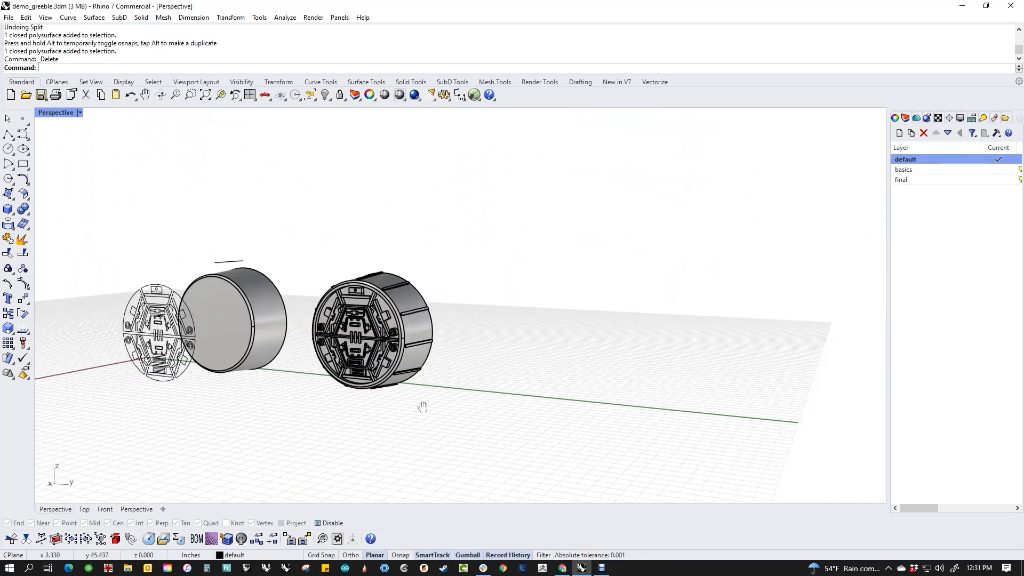
Adjust the view to frame the plain and finished greebled cylinders
left_click_drag(422, 407, 336, 392)
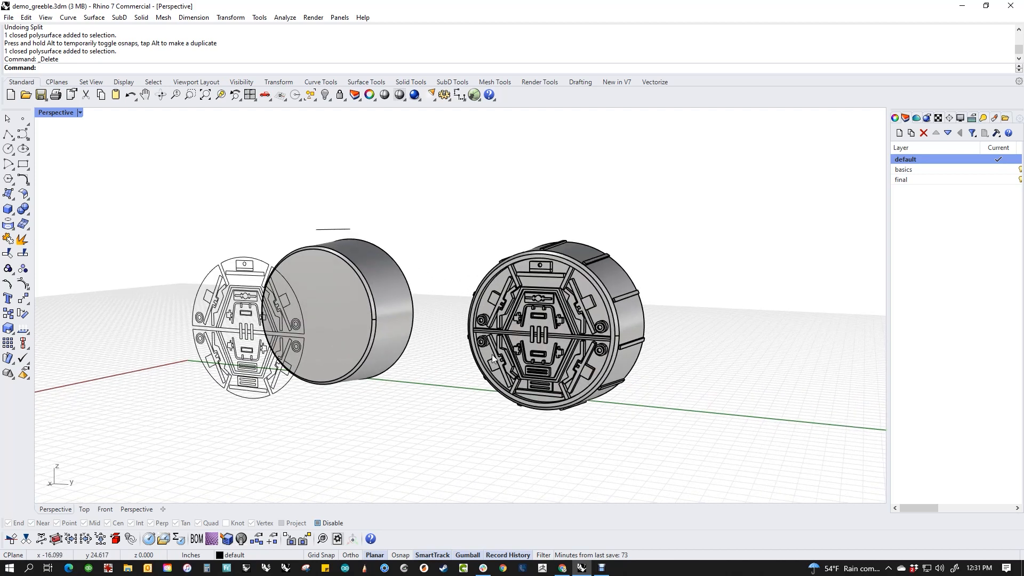
mouse_move(586, 294)
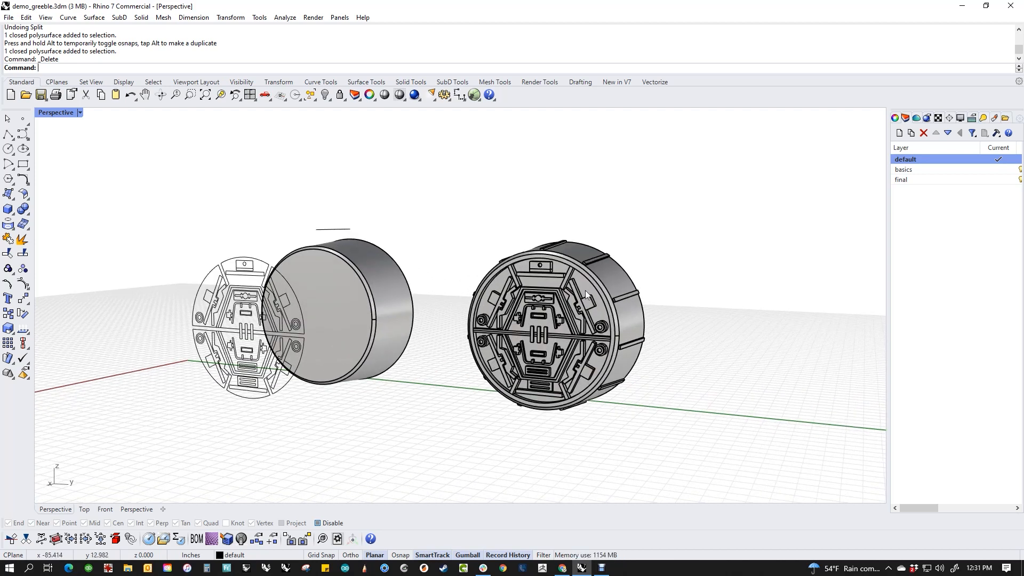
mouse_move(563, 369)
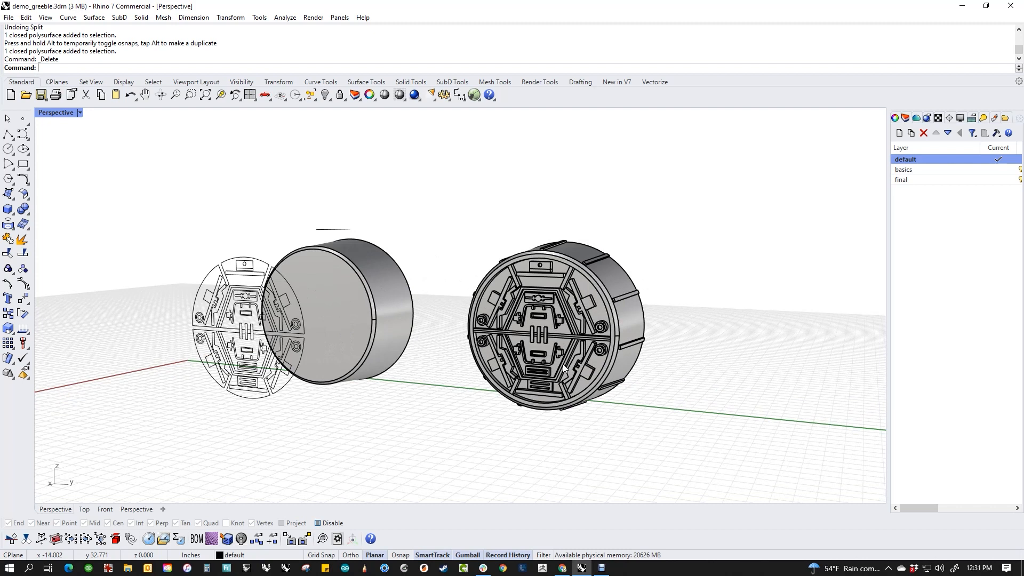
mouse_move(478, 368)
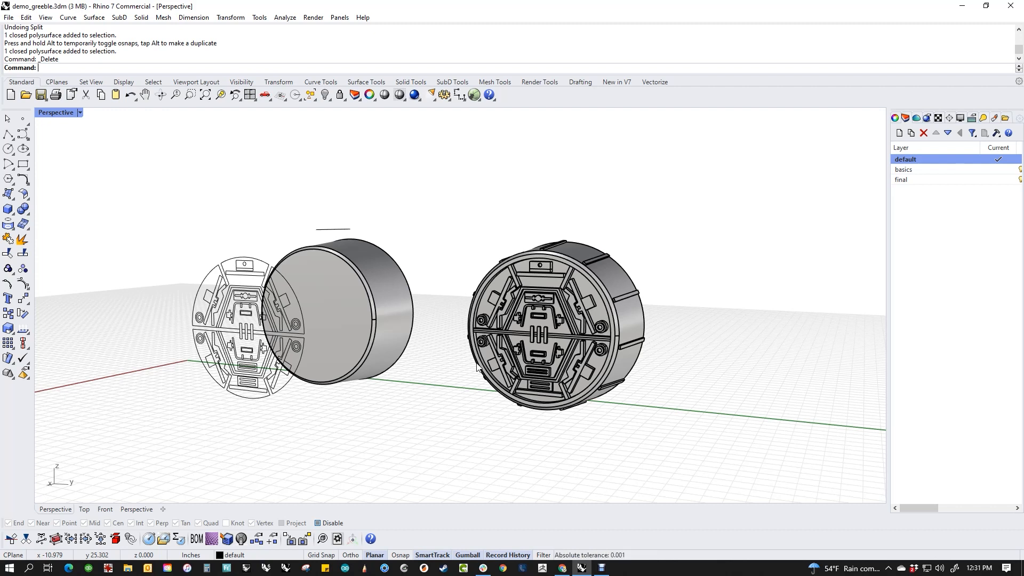
mouse_move(581, 296)
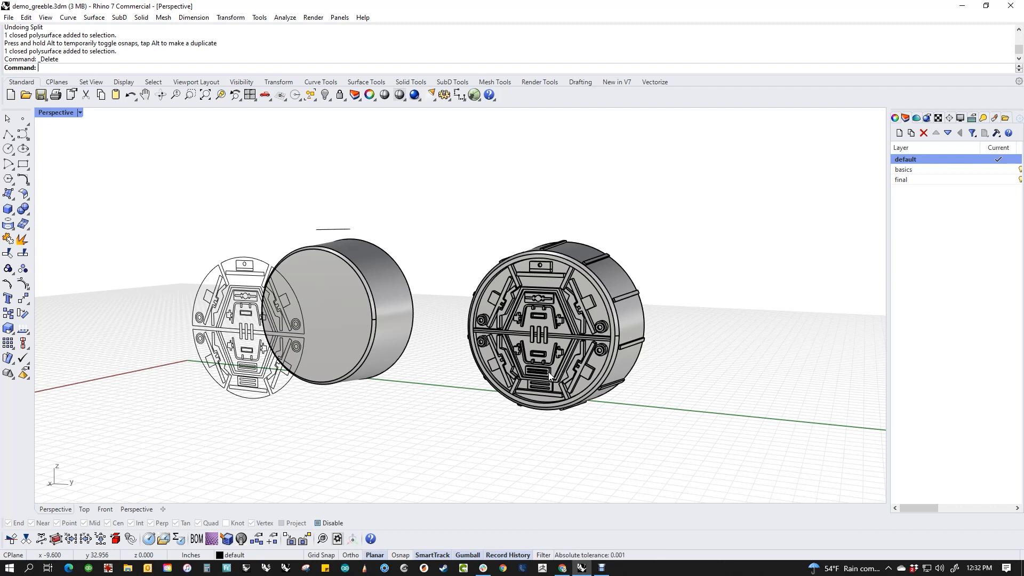
mouse_move(530, 371)
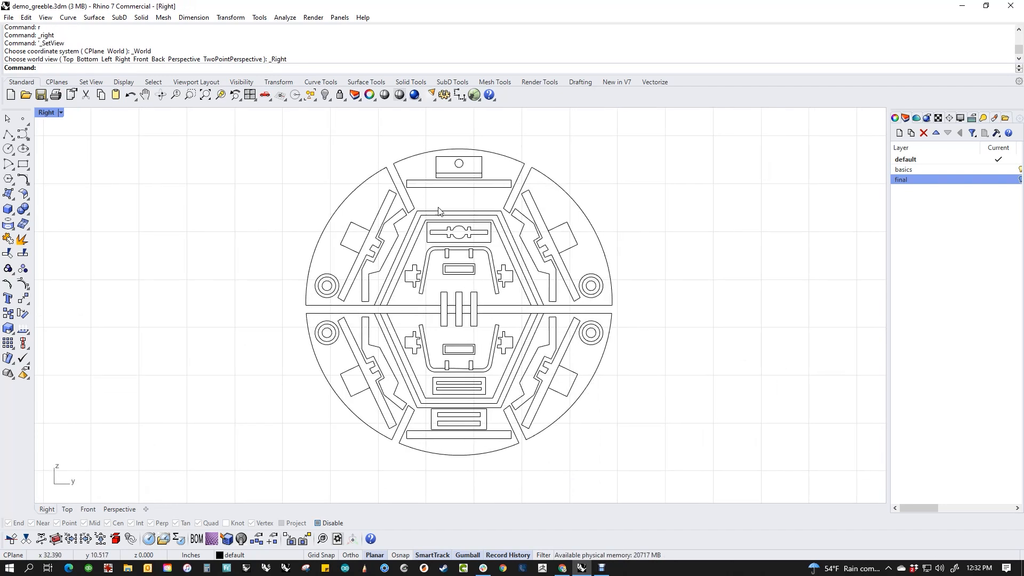
mouse_move(436, 323)
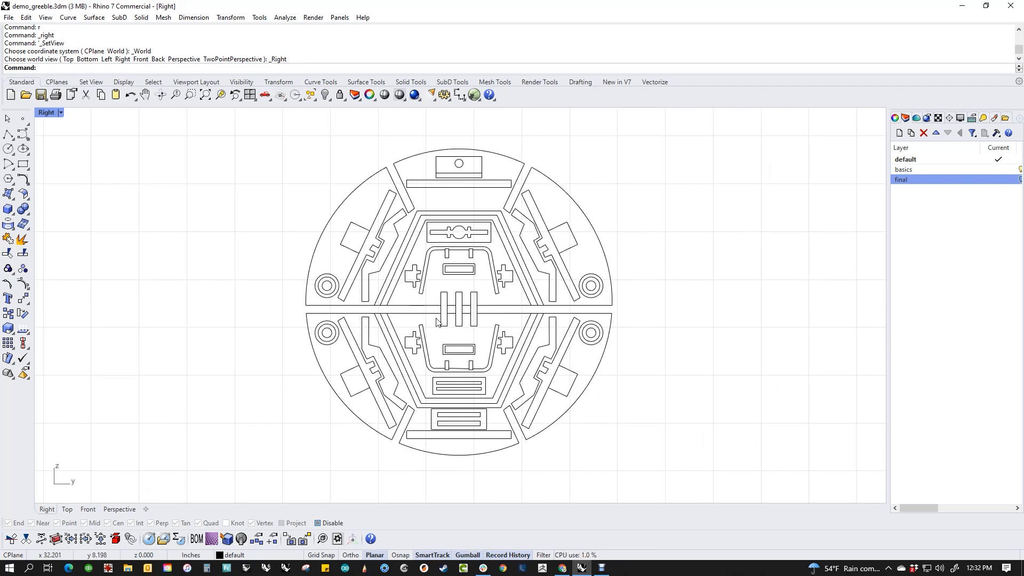
mouse_move(501, 377)
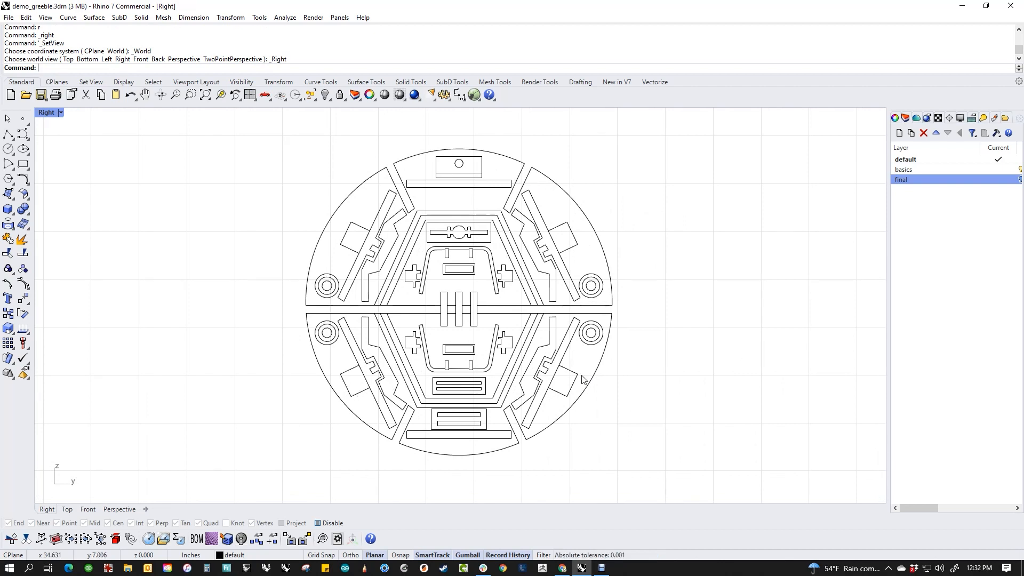
mouse_move(444, 271)
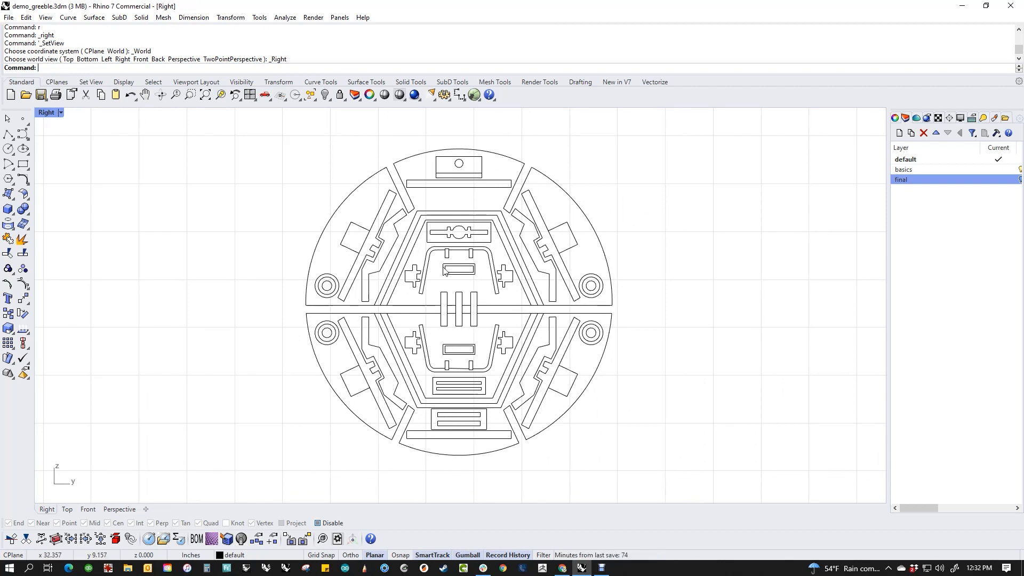
mouse_move(448, 279)
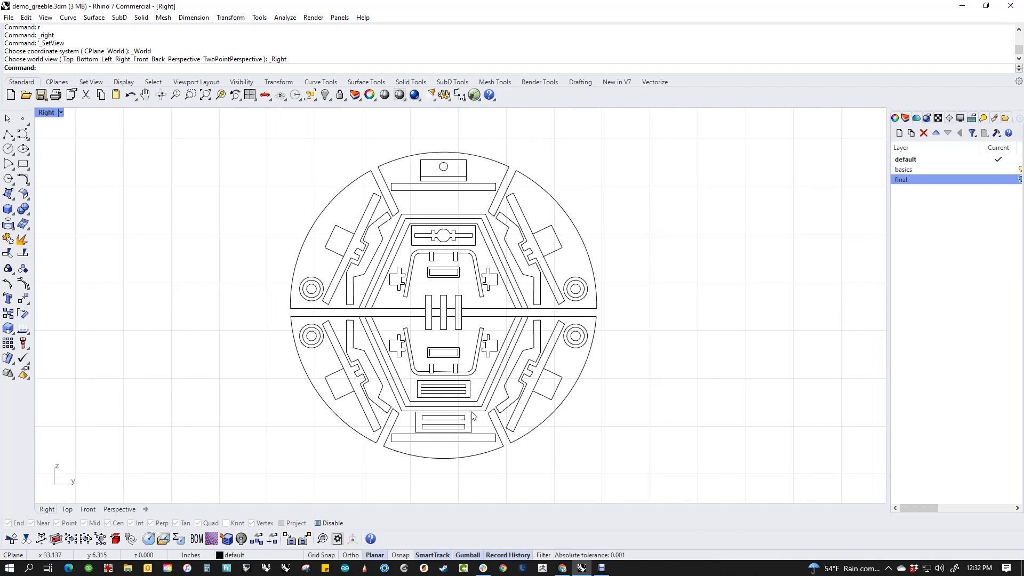
Zoom the Right view and unhide the hidden objects with Show
scroll("down", 3)
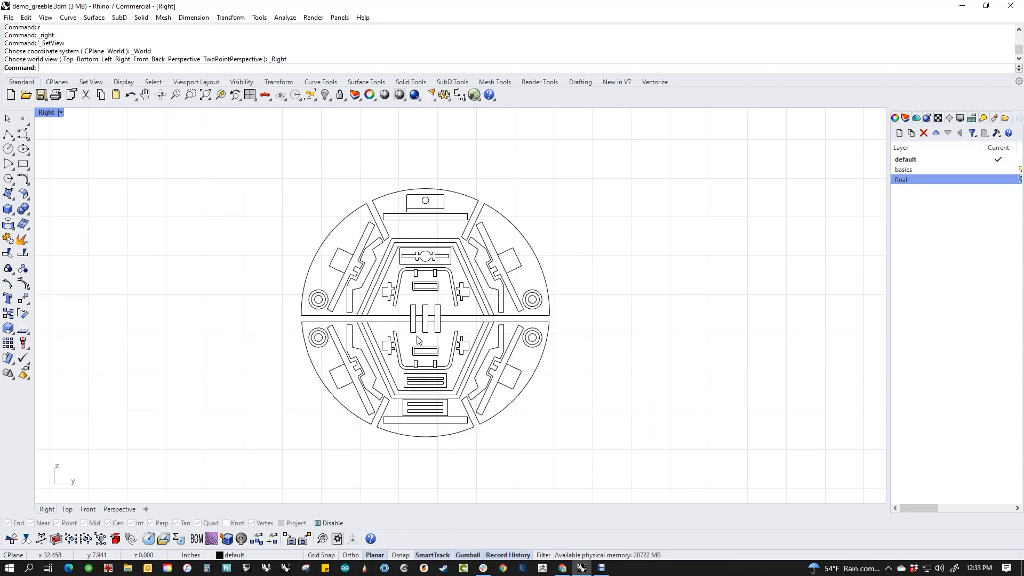
mouse_move(486, 332)
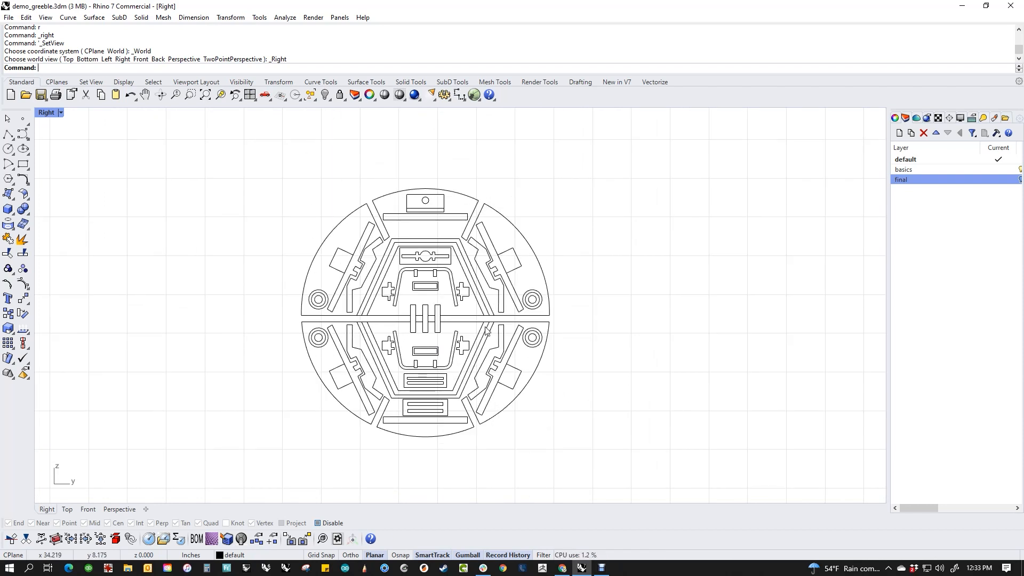
type("show")
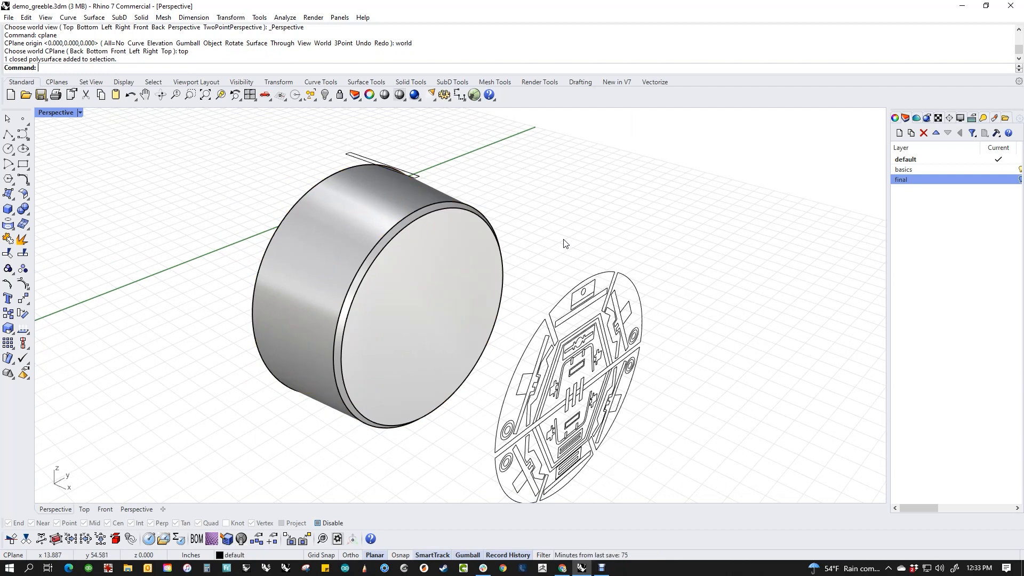
Split the cylinder's front end cap with SplitFace along the greeble curves
type("SplitFace")
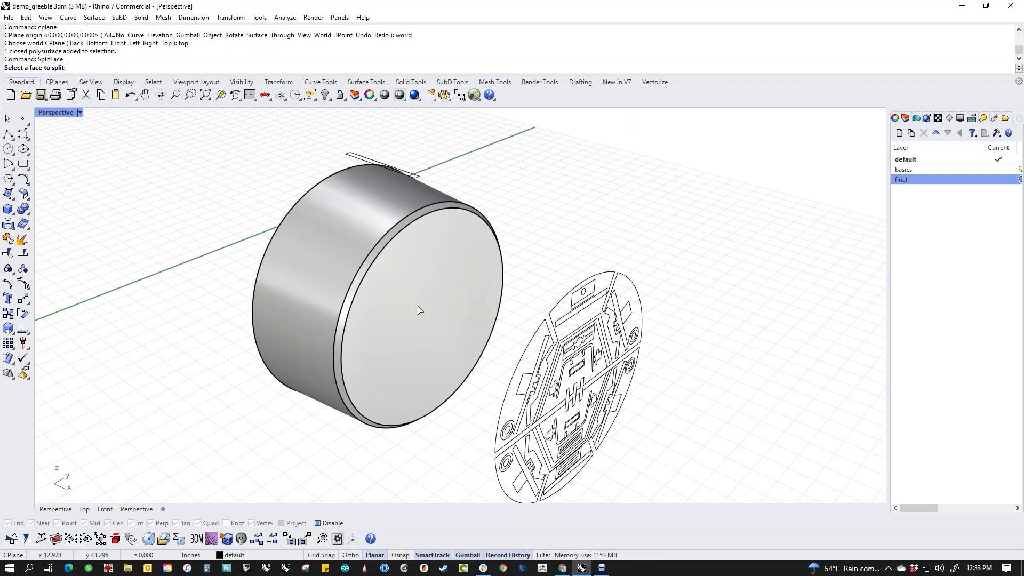
mouse_move(434, 312)
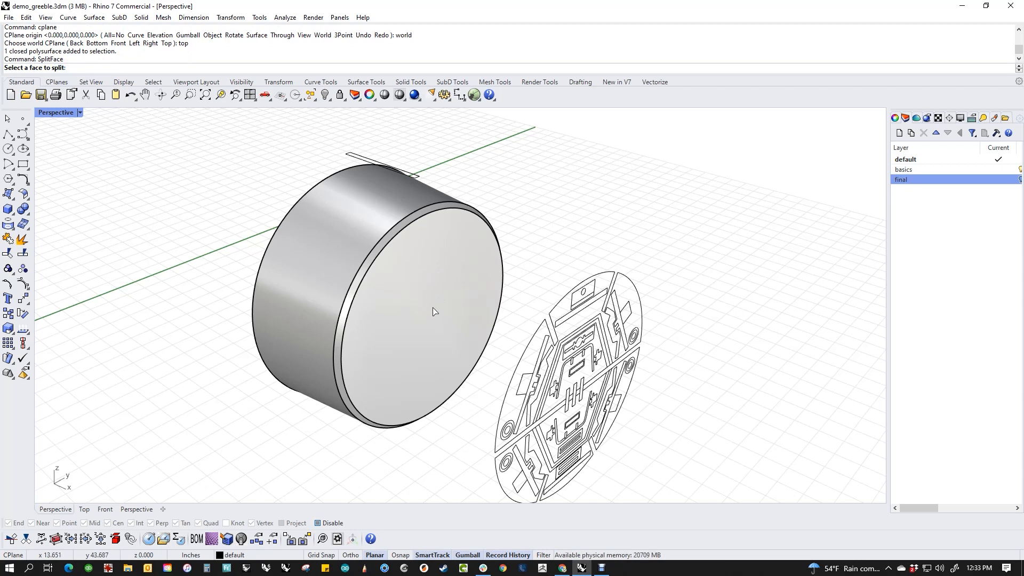
left_click(434, 312)
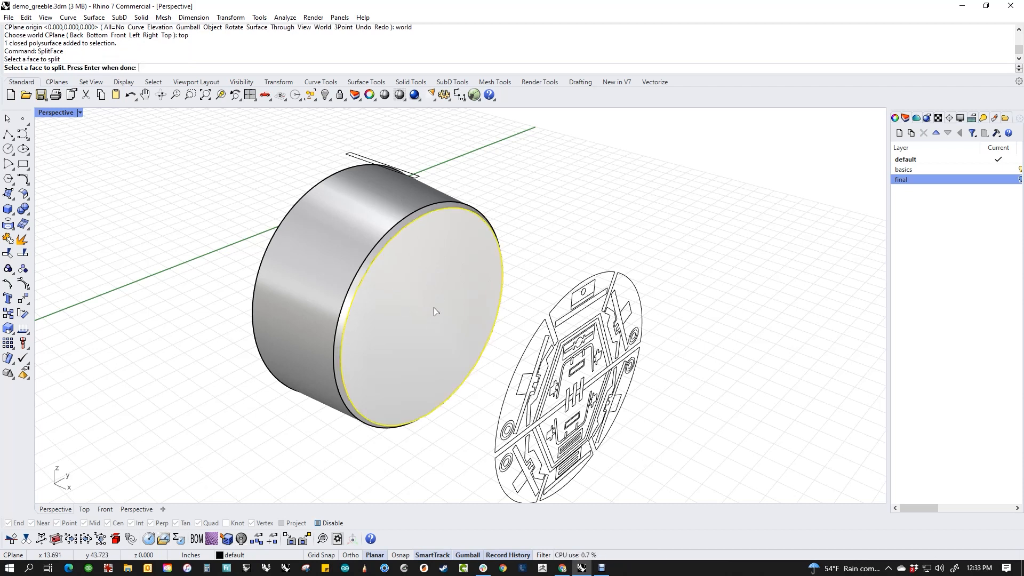
left_click(436, 312)
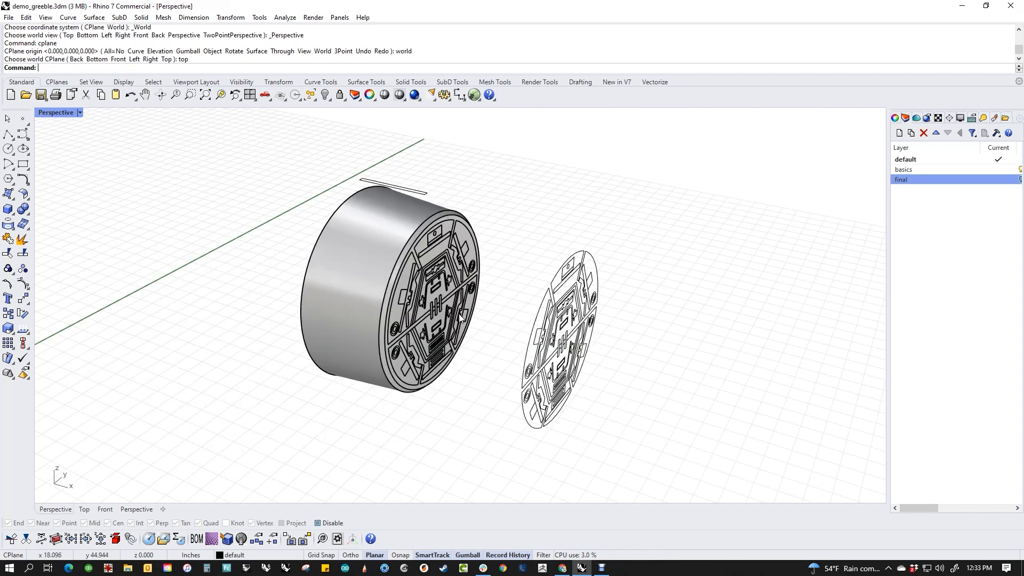
Start ExtrudeSrf and pick the upper greeble panel faces on the end cap
left_click(392, 294)
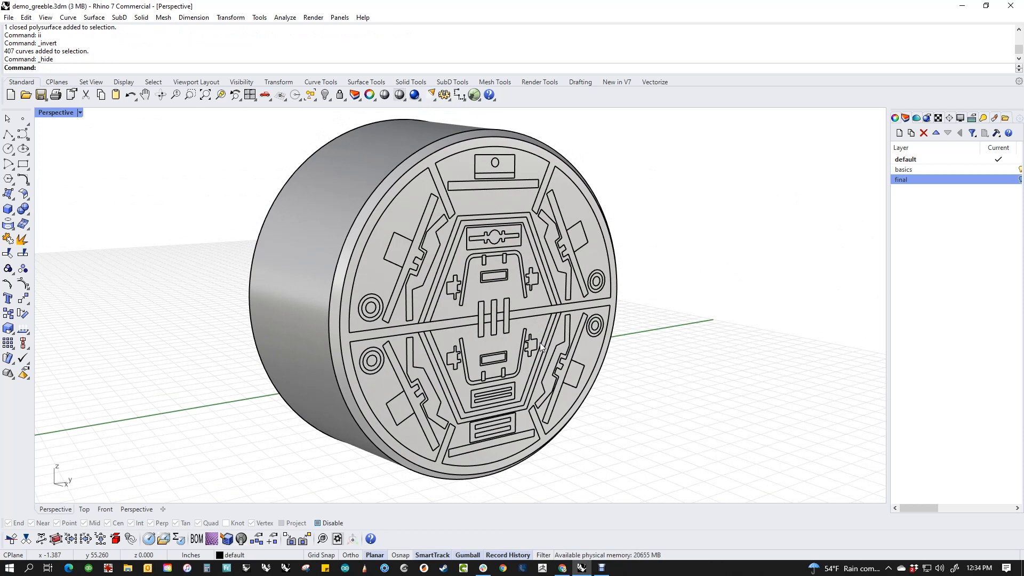
mouse_move(31, 236)
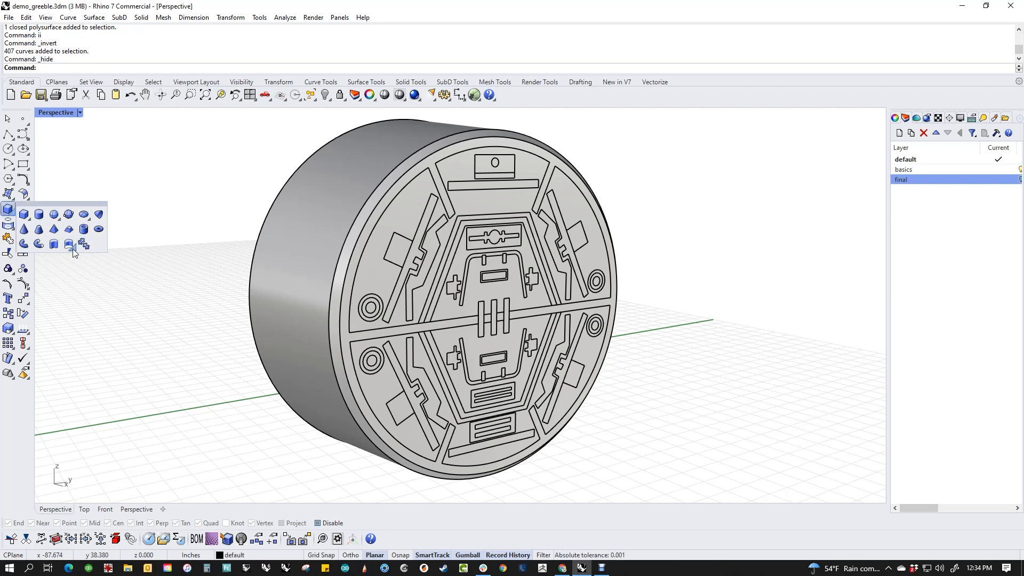
mouse_move(69, 244)
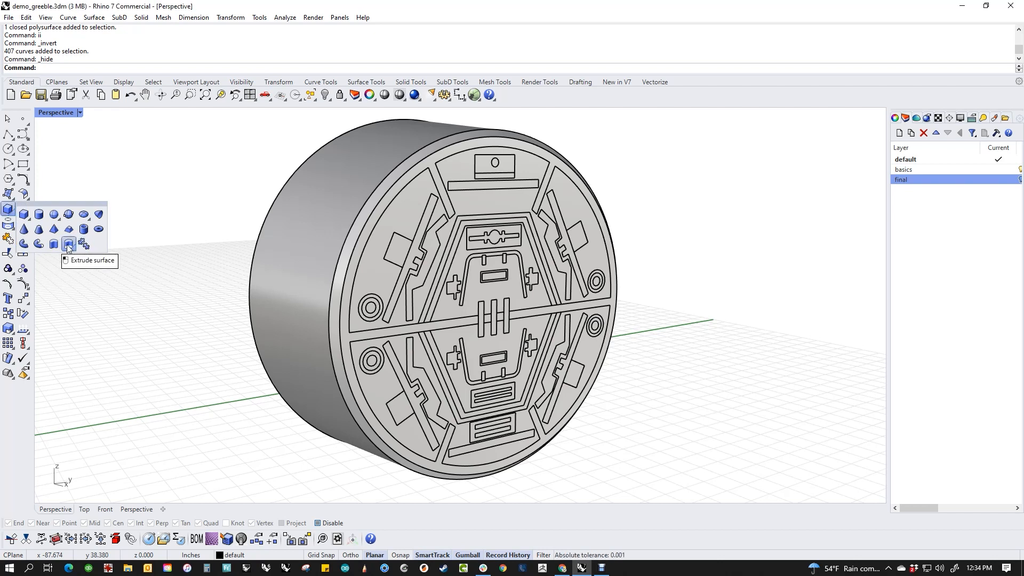
left_click(68, 244)
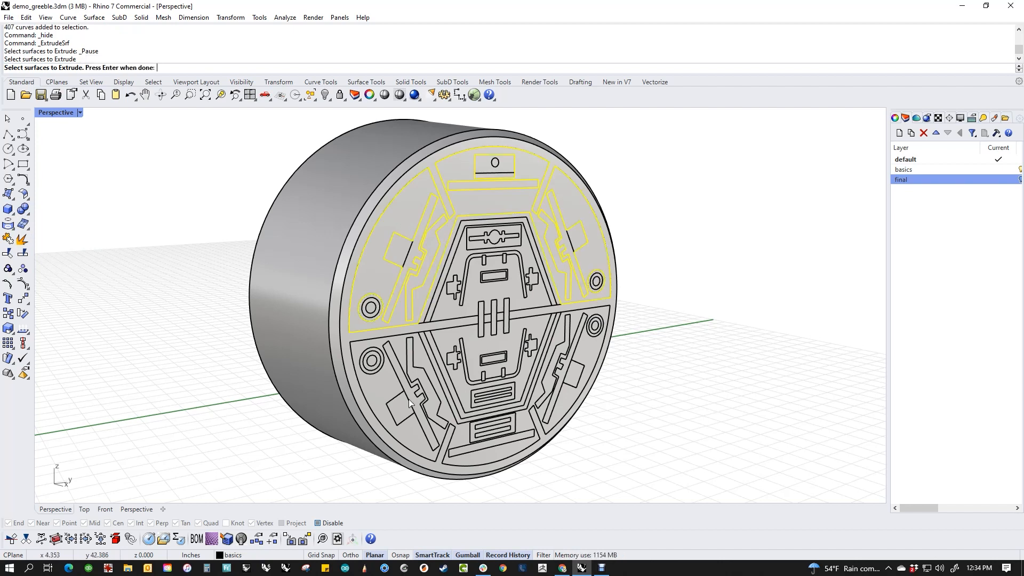
left_click(449, 349)
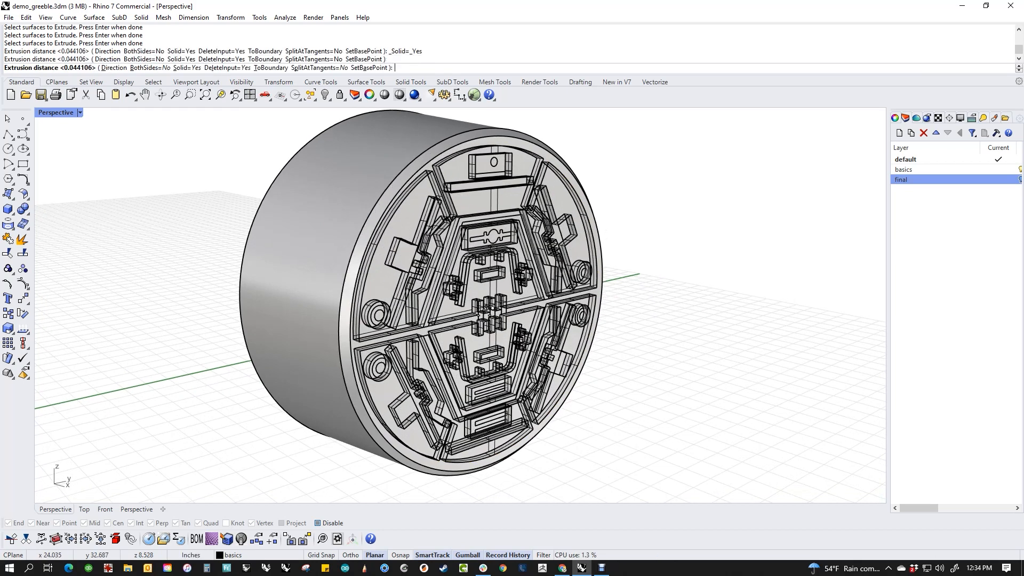
mouse_move(658, 291)
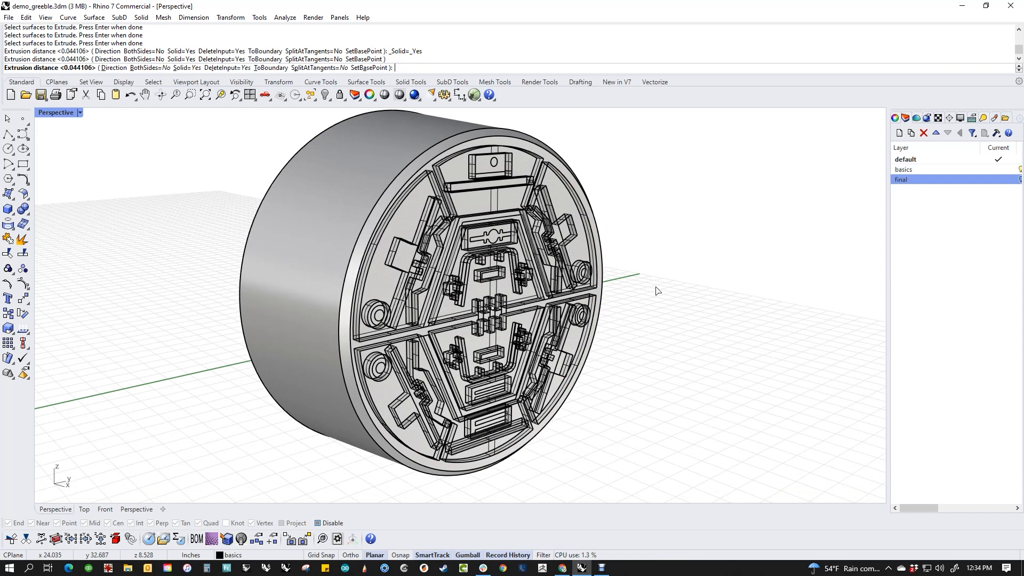
Accept the extrusion distance for the picked greeble panels
key("enter")
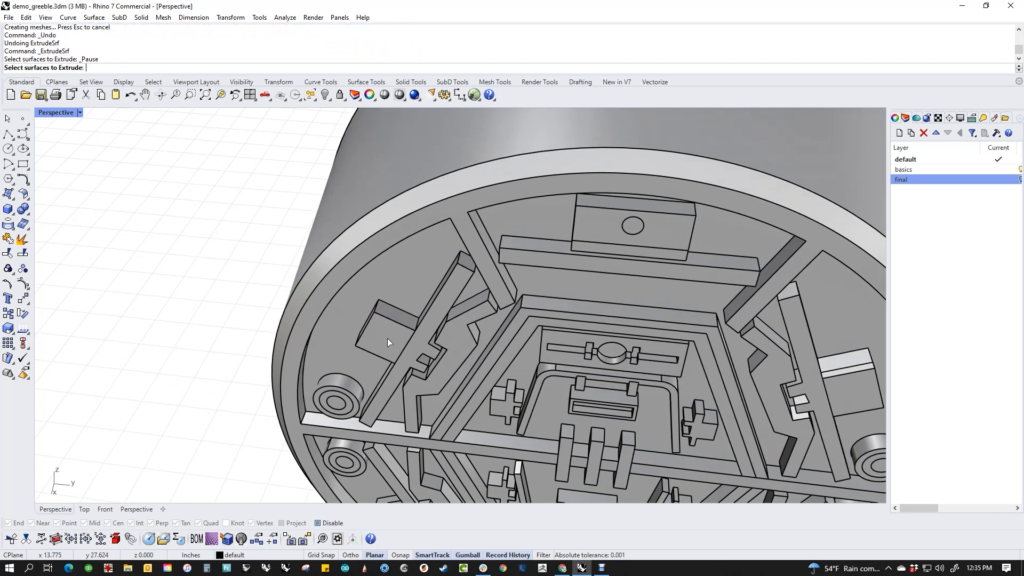
Pick a greeble face inside the right-hand boss for extrusion
left_click(387, 339)
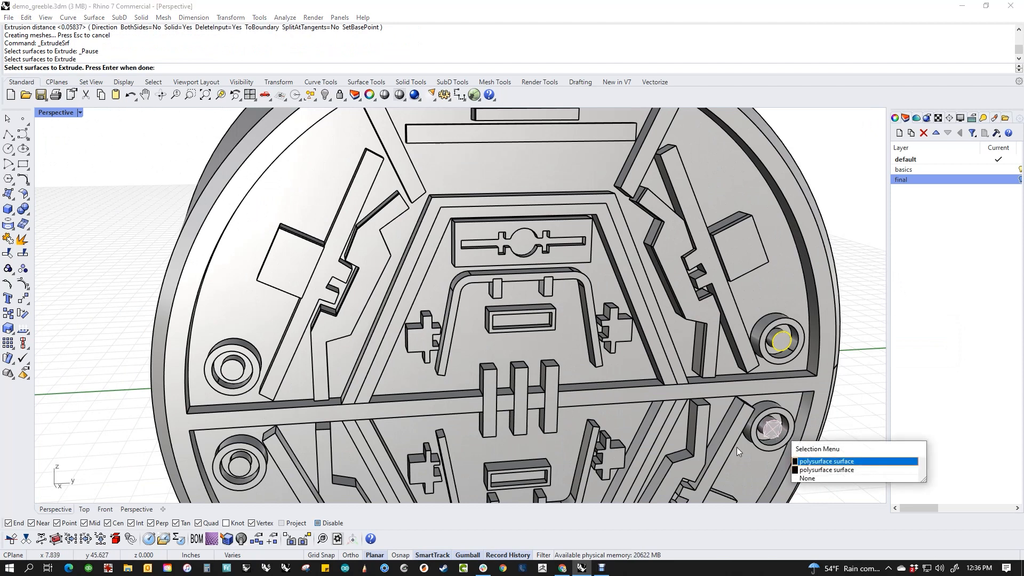
Choose the inner boss face, add the left boss face, and extrude them
left_click(827, 460)
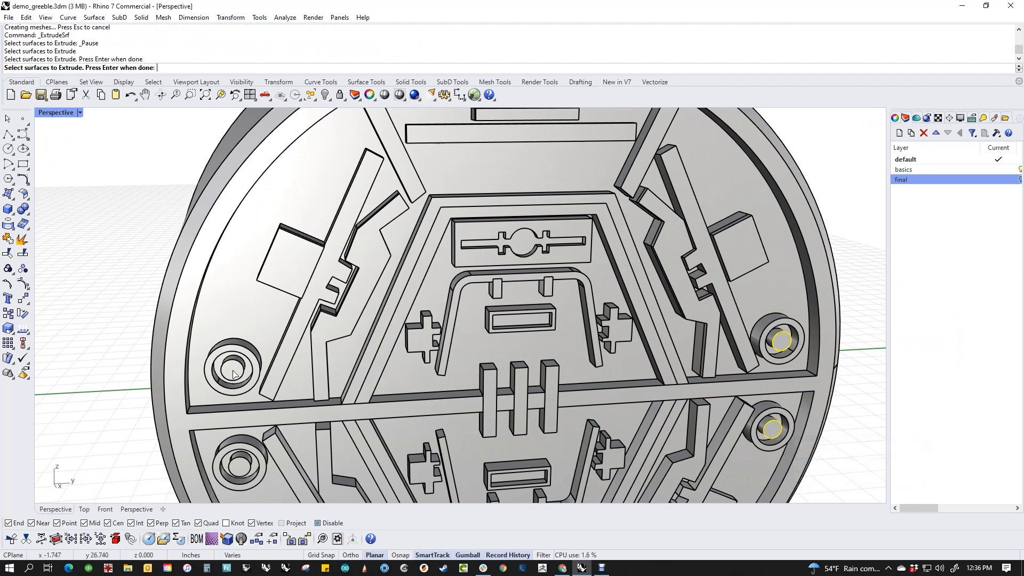
left_click(236, 463)
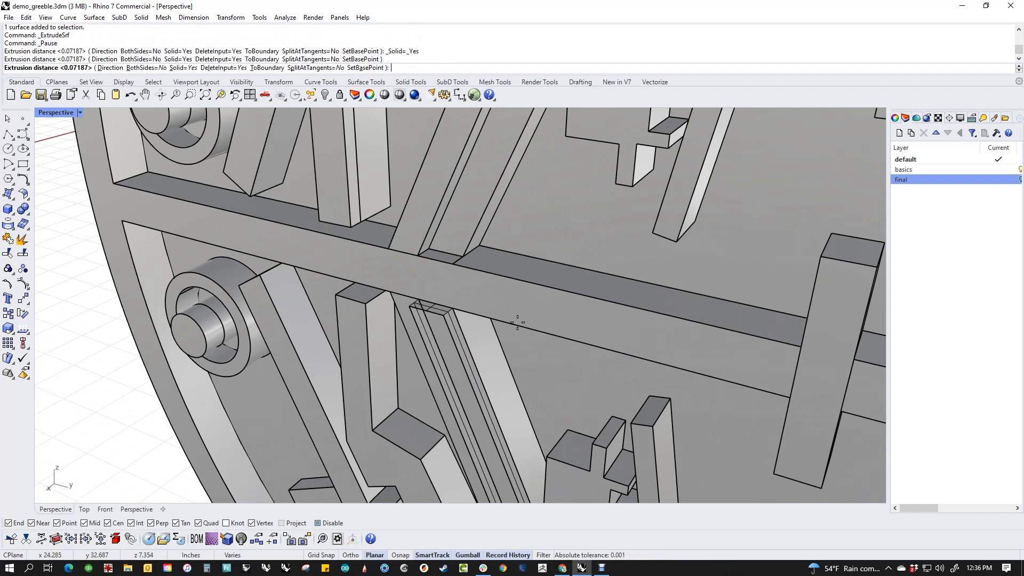
key("ctrl+z")
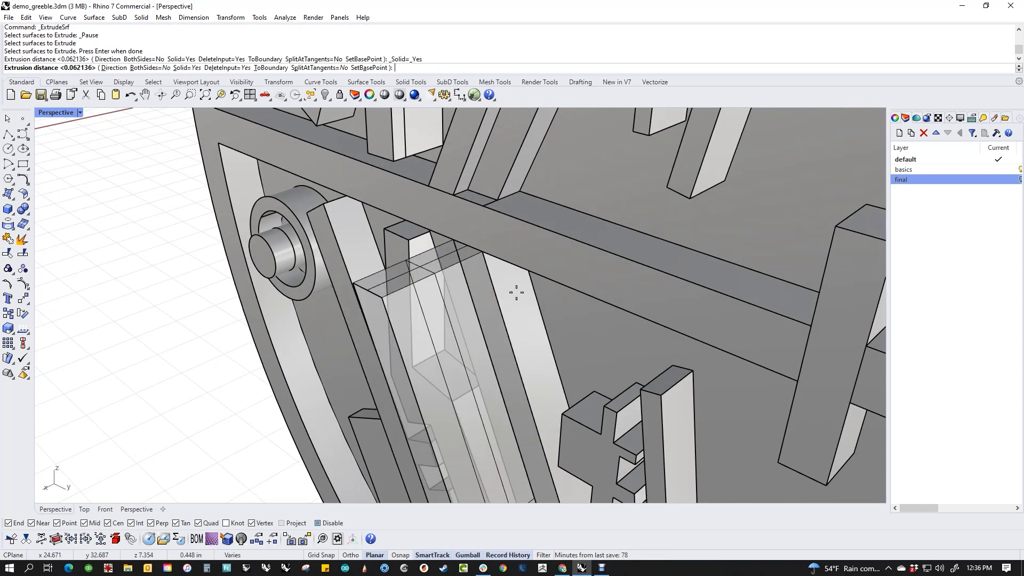
key("enter")
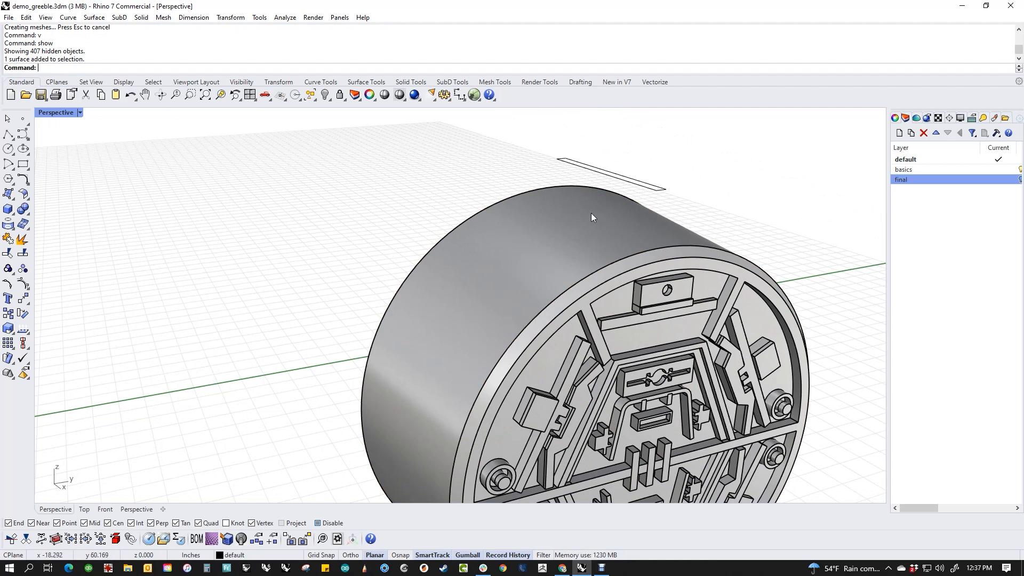
mouse_move(606, 229)
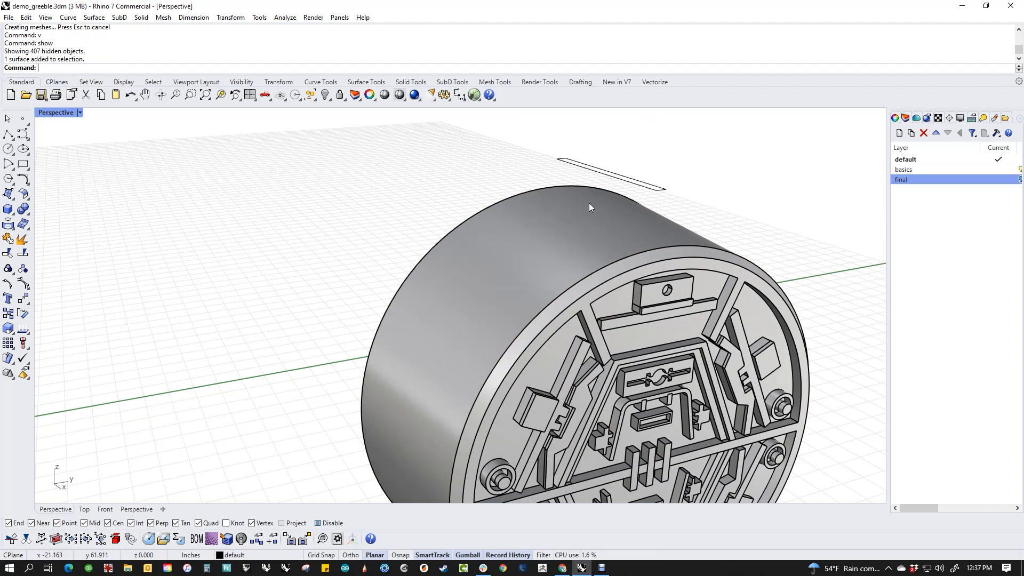
mouse_move(606, 206)
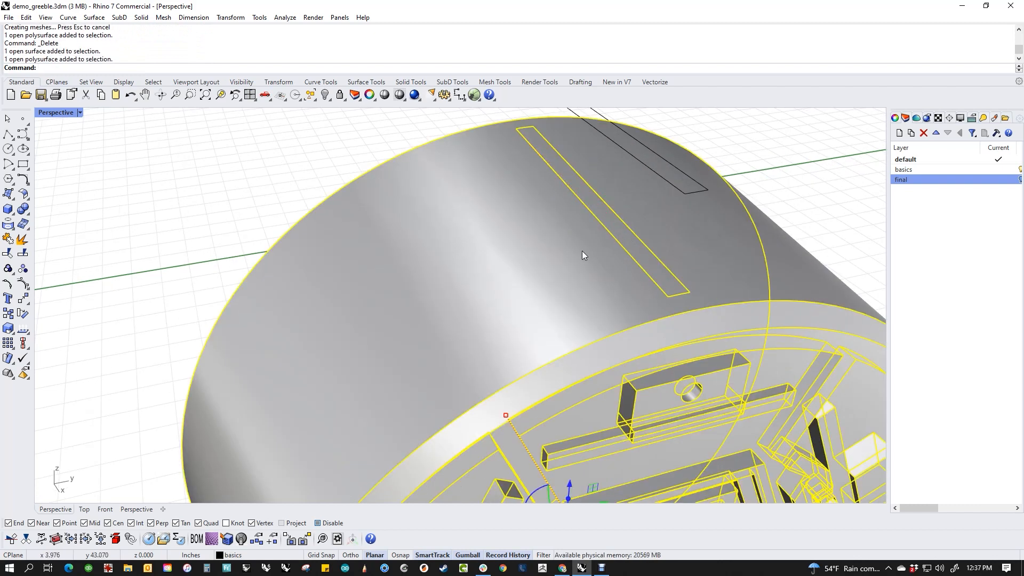
Join the revealed pieces using the J command
type("j")
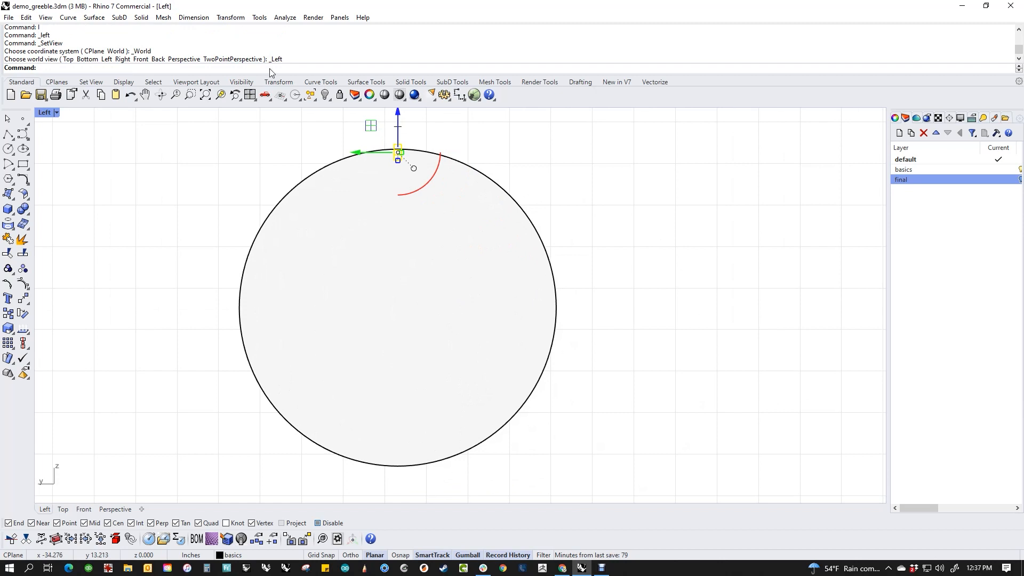
Open the Transform menu with the rim slot piece selected
left_click(230, 18)
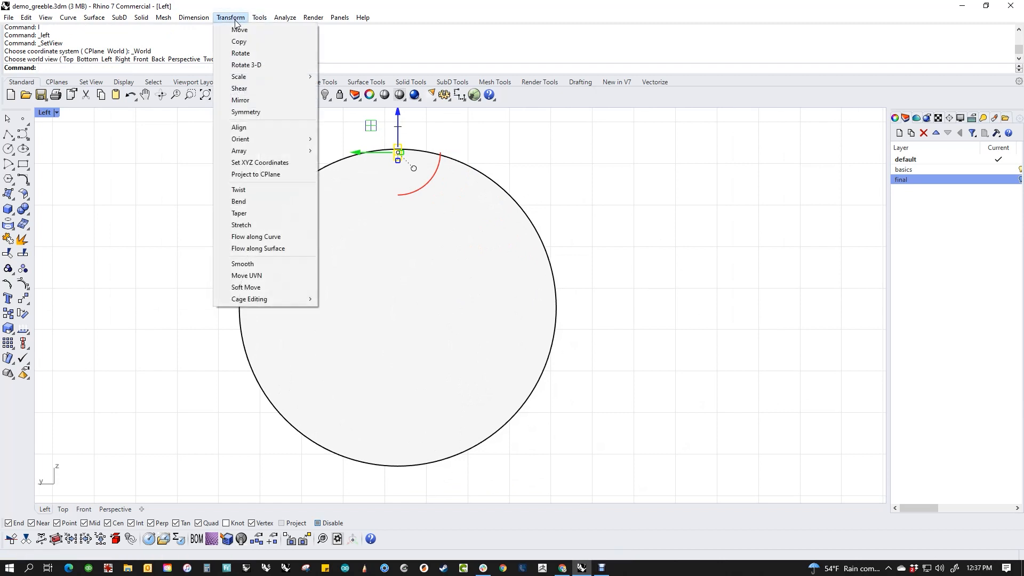
Start a polar array to copy the slot piece around the cylinder
left_click(230, 17)
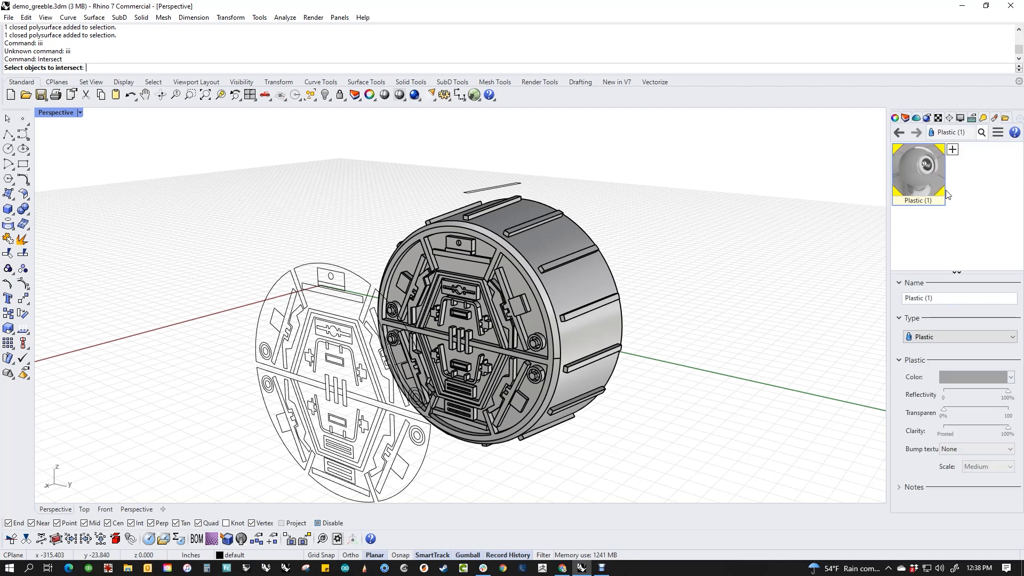
mouse_move(591, 283)
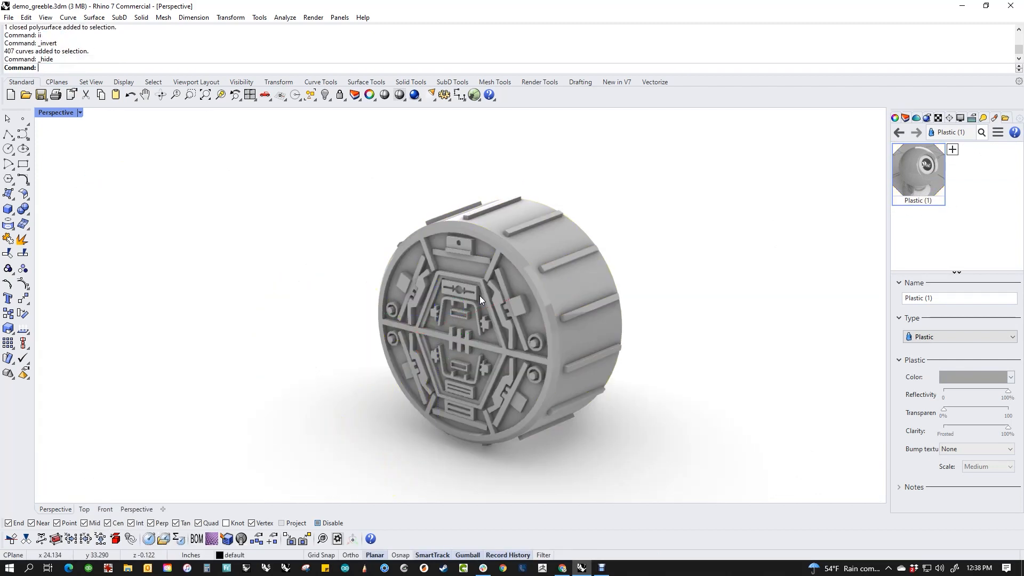
Turn on edge softening for the cylinder with a 0.05 softening radius
left_click_drag(480, 299, 498, 337)
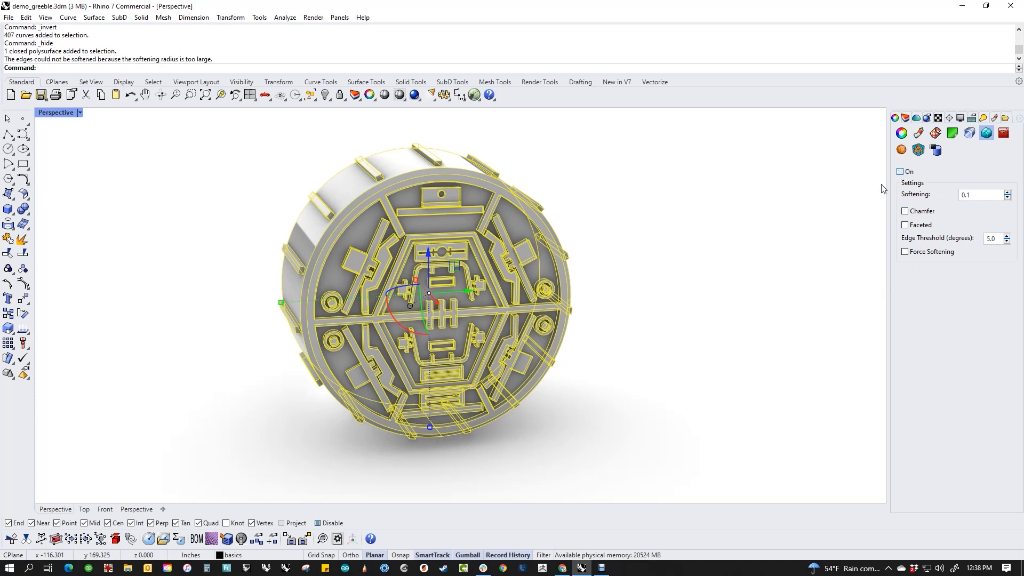
left_click(900, 171)
type(".01")
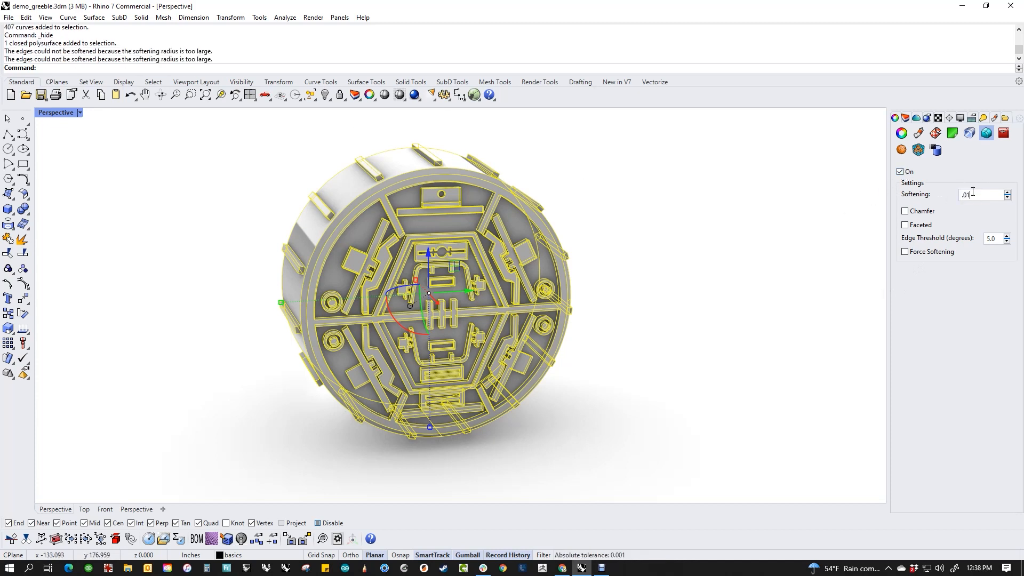
type("0.01")
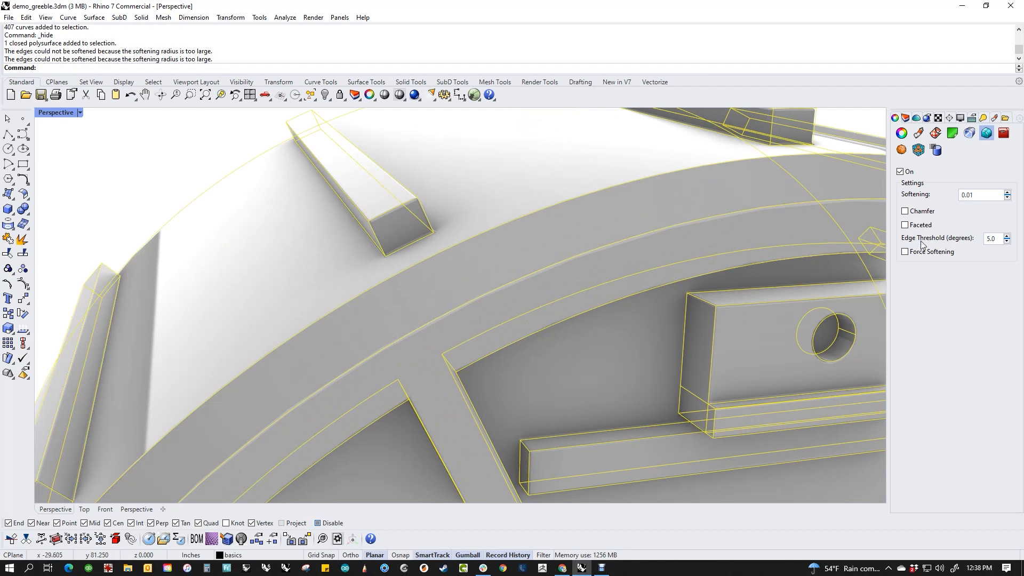
mouse_move(877, 274)
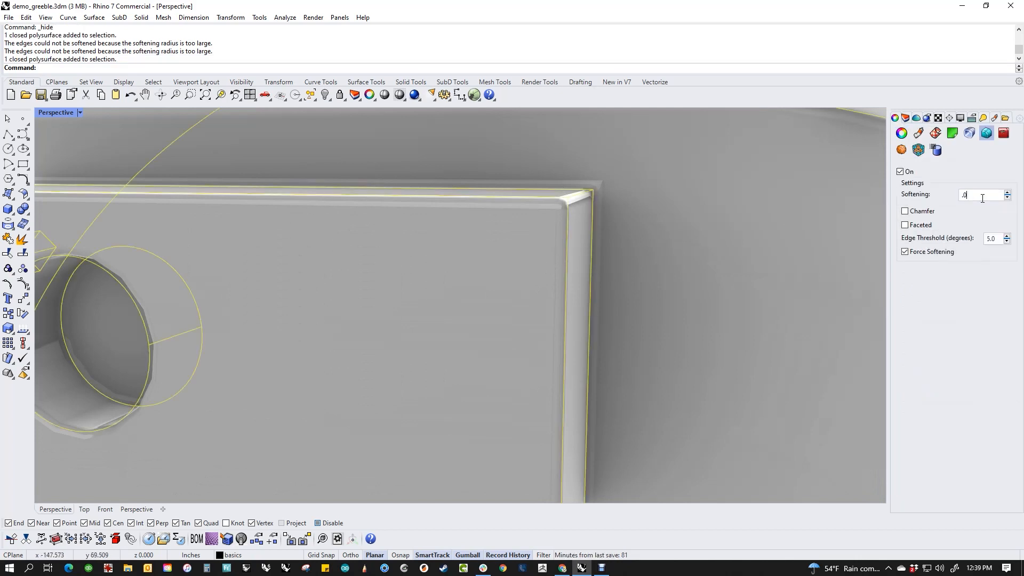
type("0.05")
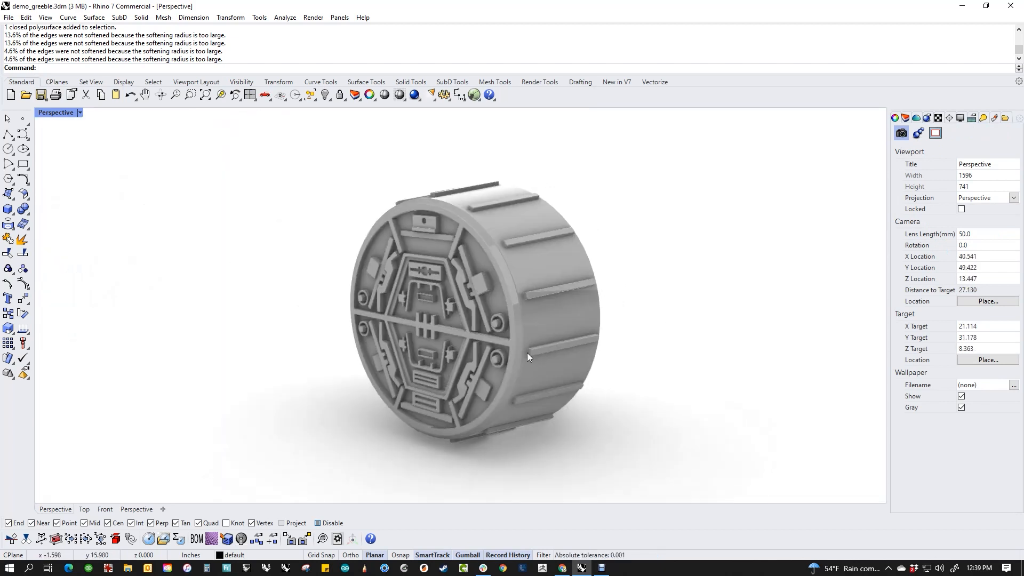
Orbit and zoom in on the softened bosses, then bring up the Tools menu
left_click_drag(527, 357, 590, 358)
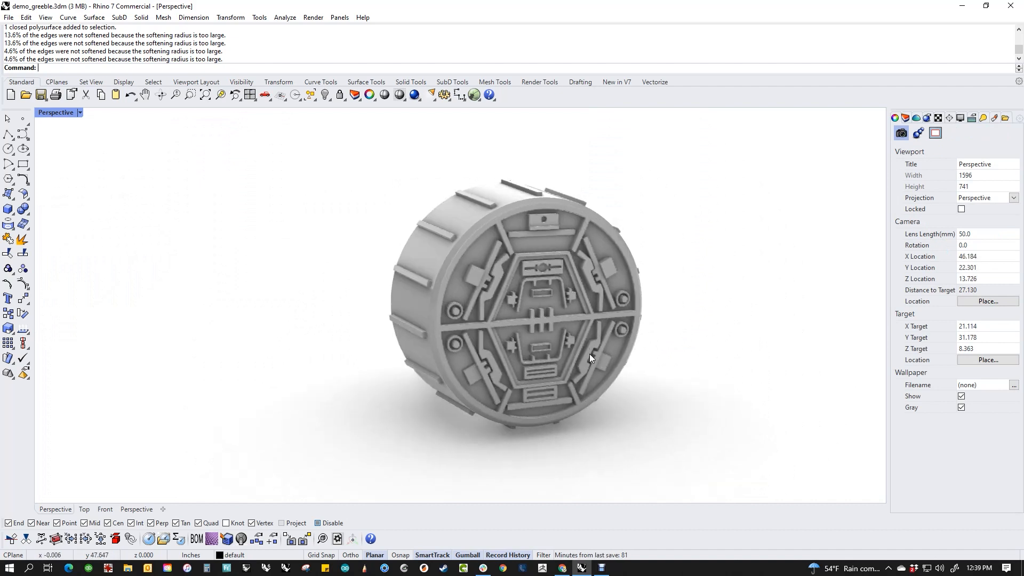
scroll("up", 3)
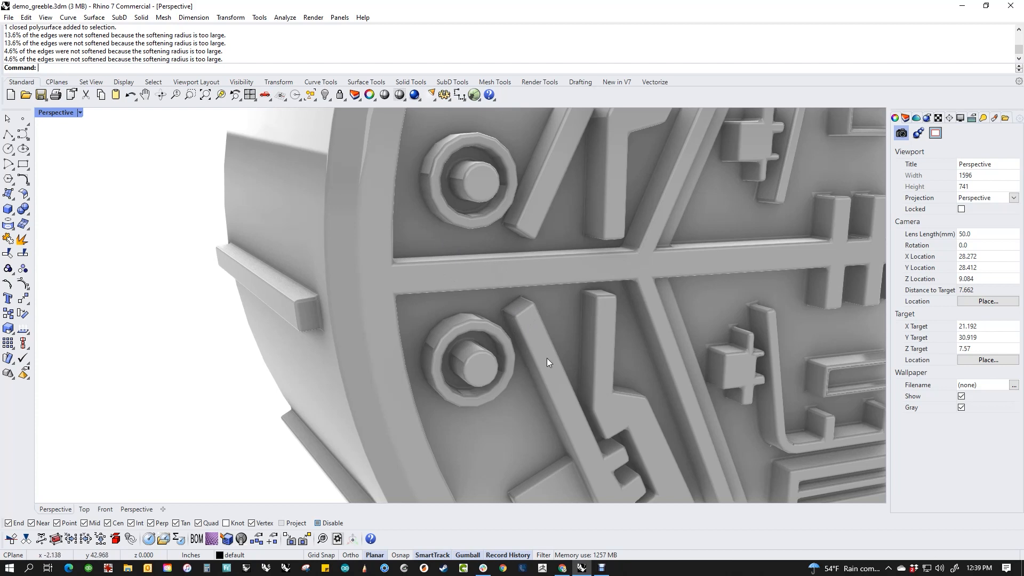
mouse_move(464, 356)
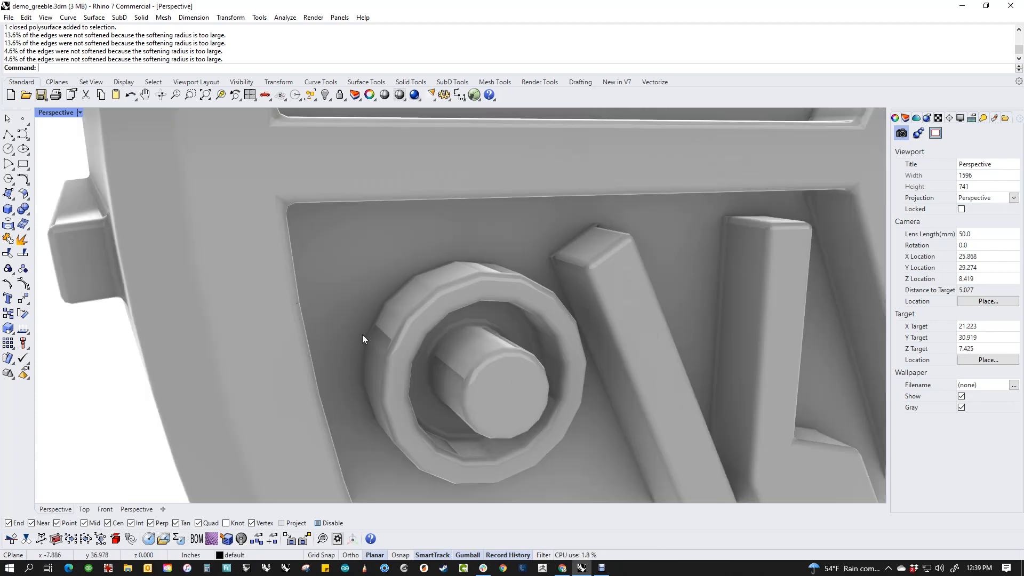
left_click(258, 18)
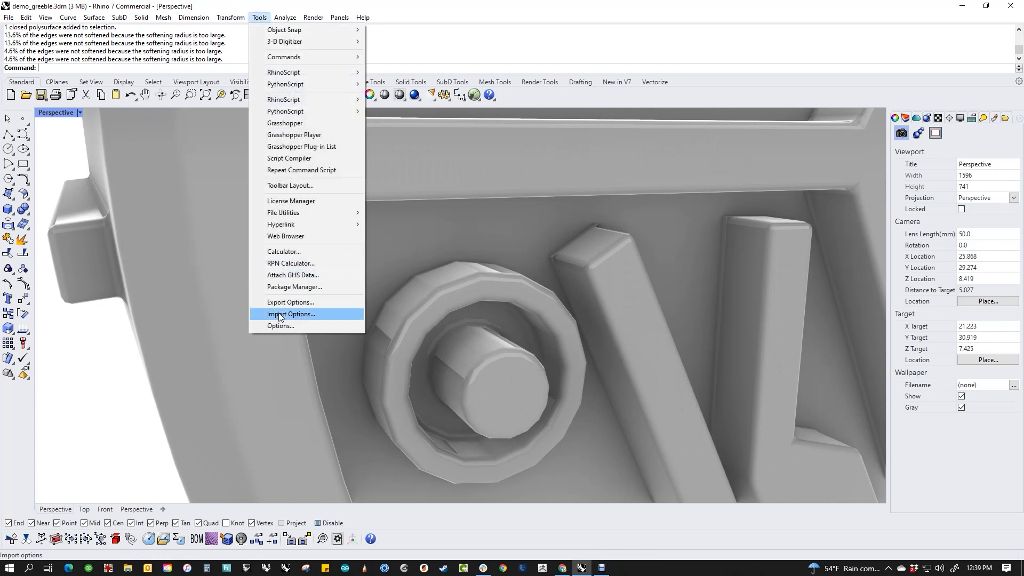
Set a custom render mesh: 0.01 edge-to-surface distance, 0.25 maximum edge length
left_click(280, 326)
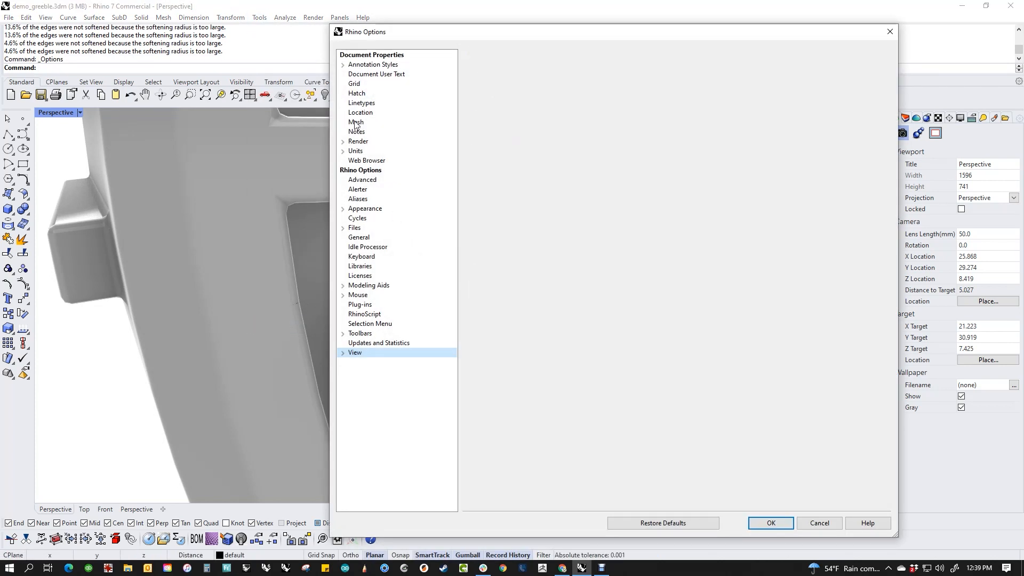
left_click(356, 122)
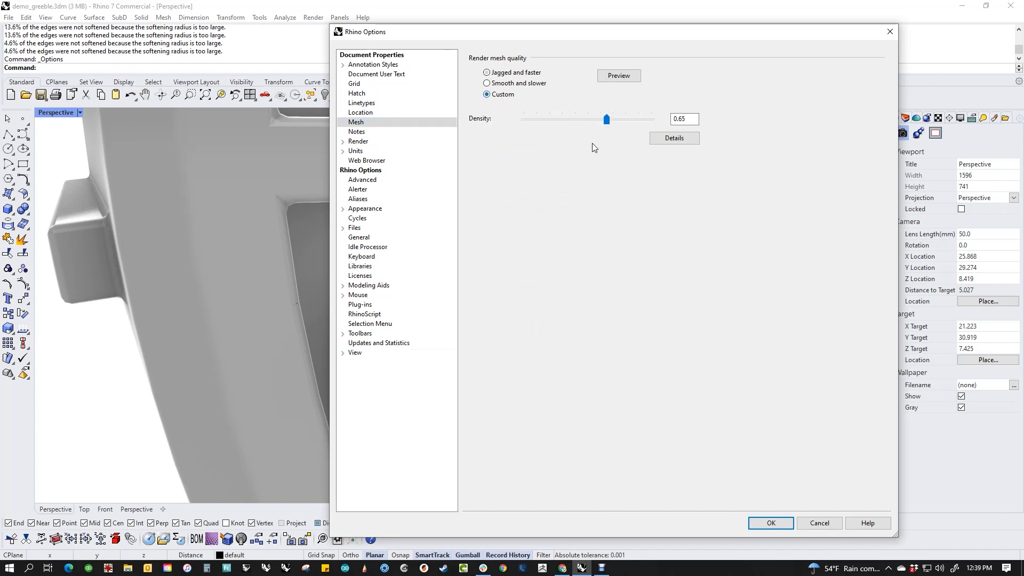
left_click(673, 138)
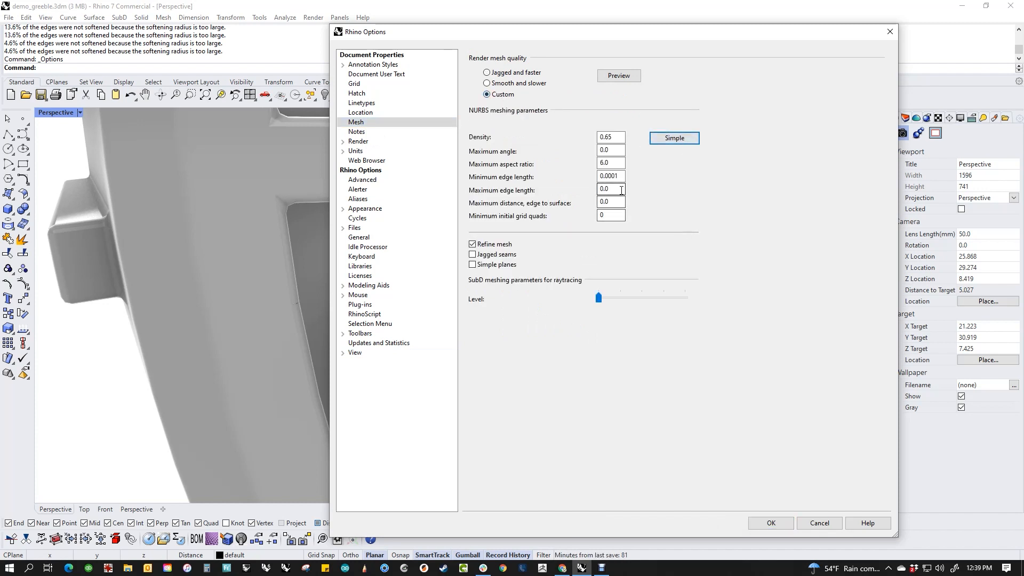
left_click(610, 201)
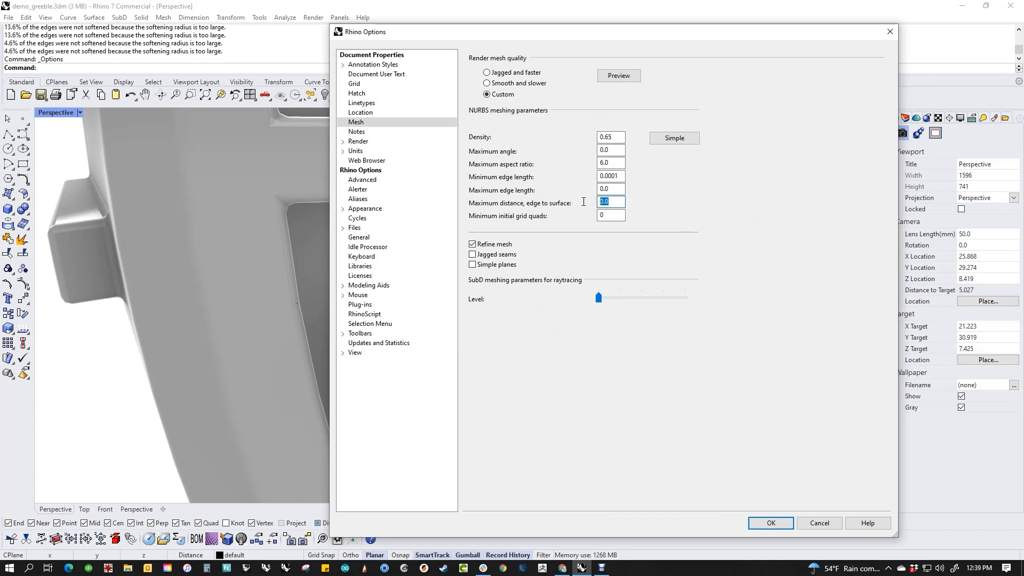
type(".01")
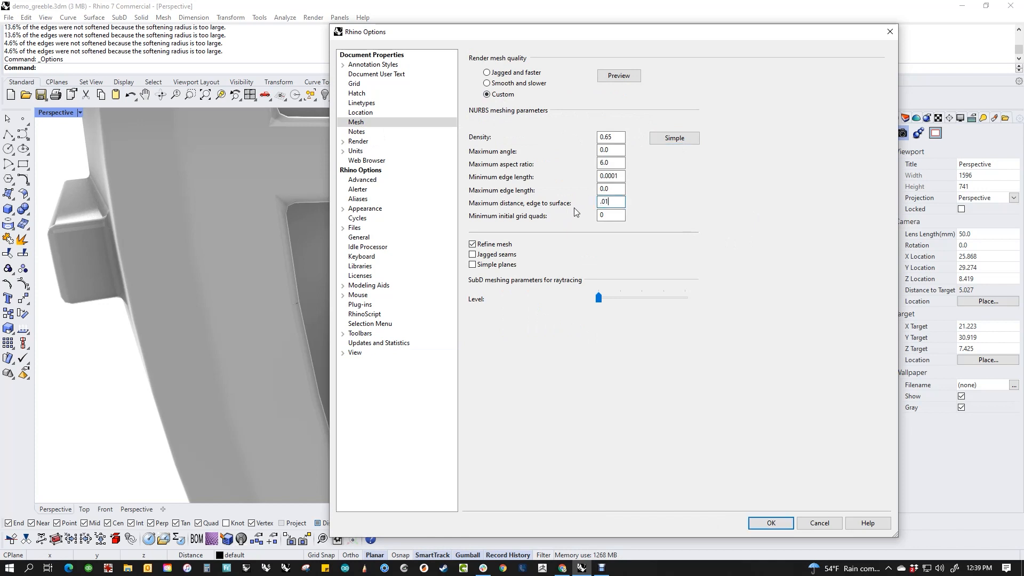
left_click(609, 189)
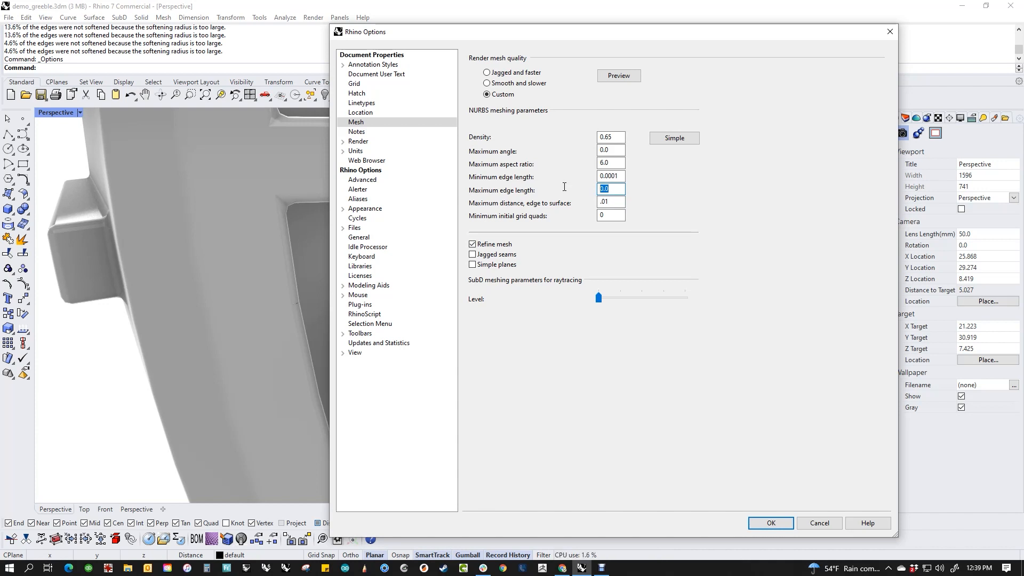
type(".25")
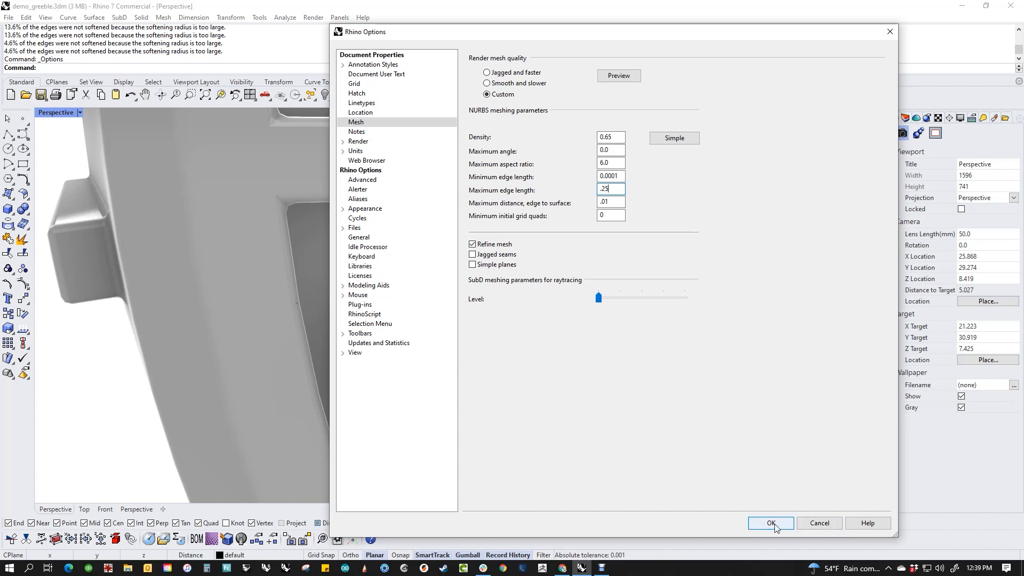
left_click(771, 524)
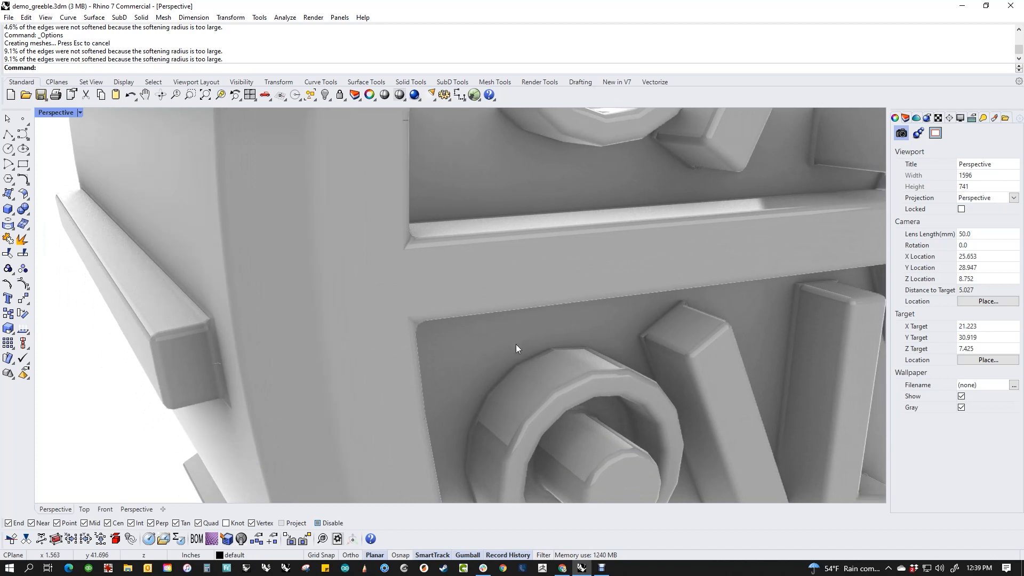
Tighten the render mesh maximum edge length to 0.05 and apply it
scroll("down", 3)
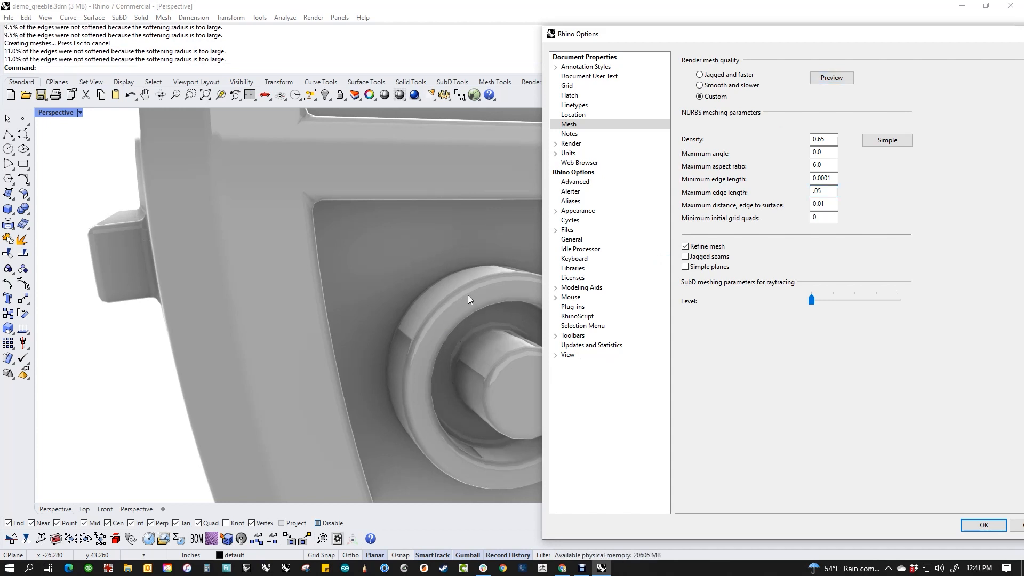
left_click(823, 192)
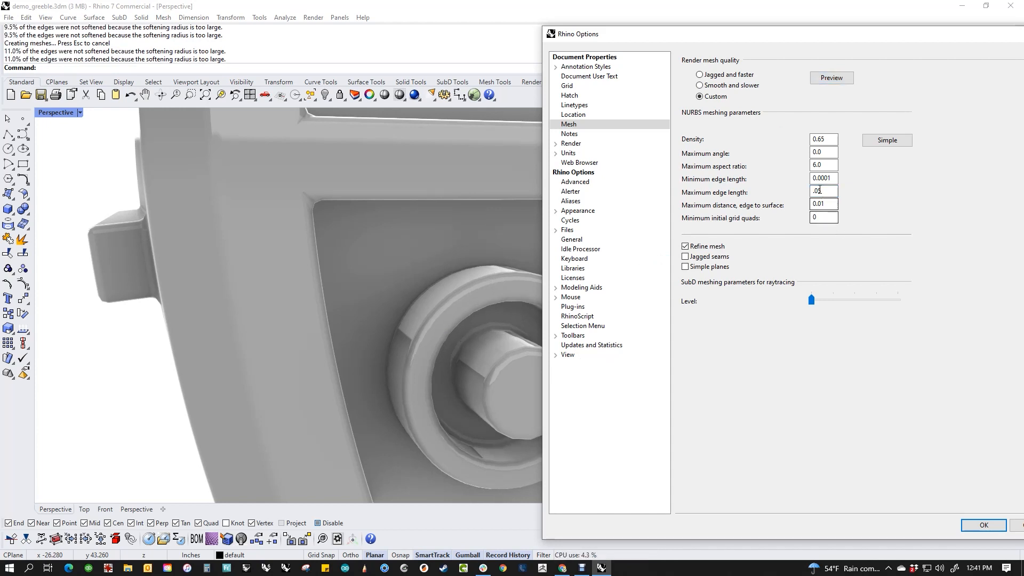
type("05")
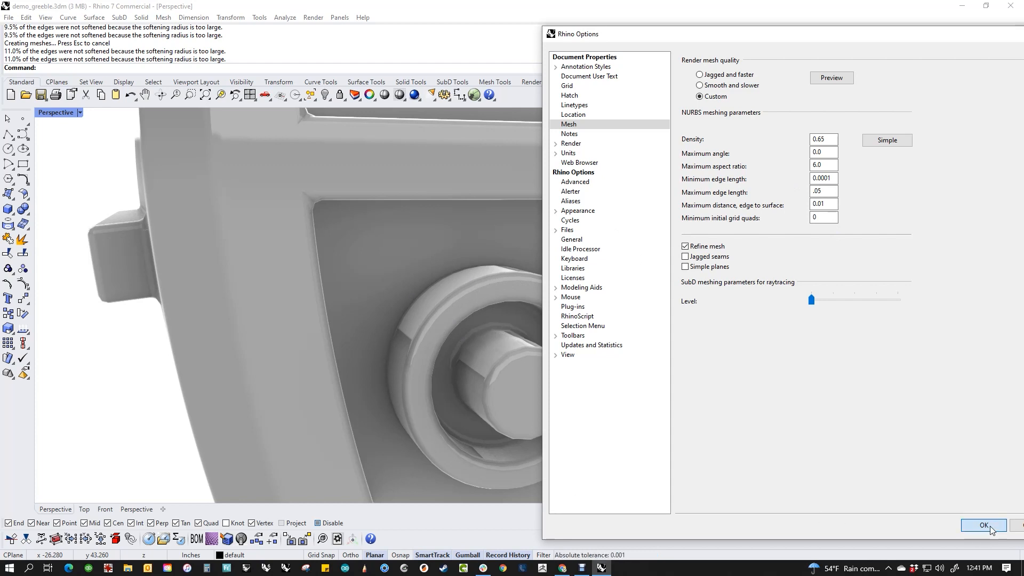
left_click(983, 525)
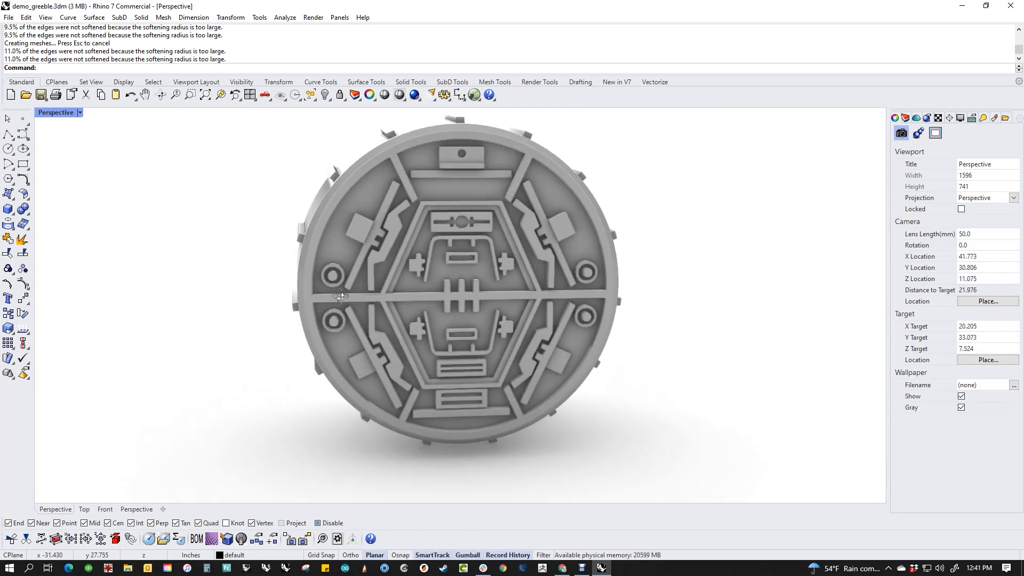
Zoom out to the whole cylinder and enter ExtractSrf to list extract commands
left_click_drag(340, 297, 445, 379)
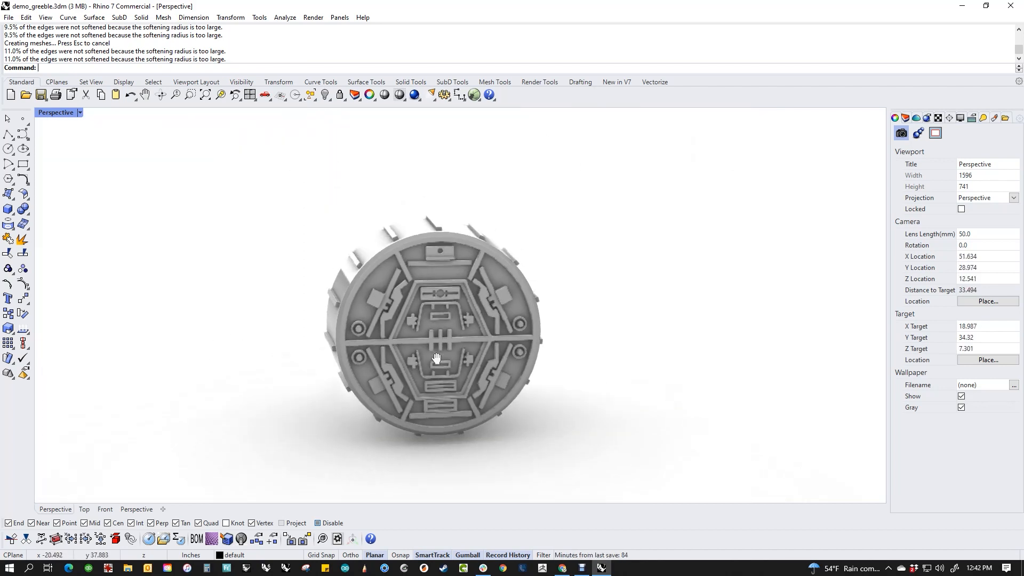
type("ExtractSrf")
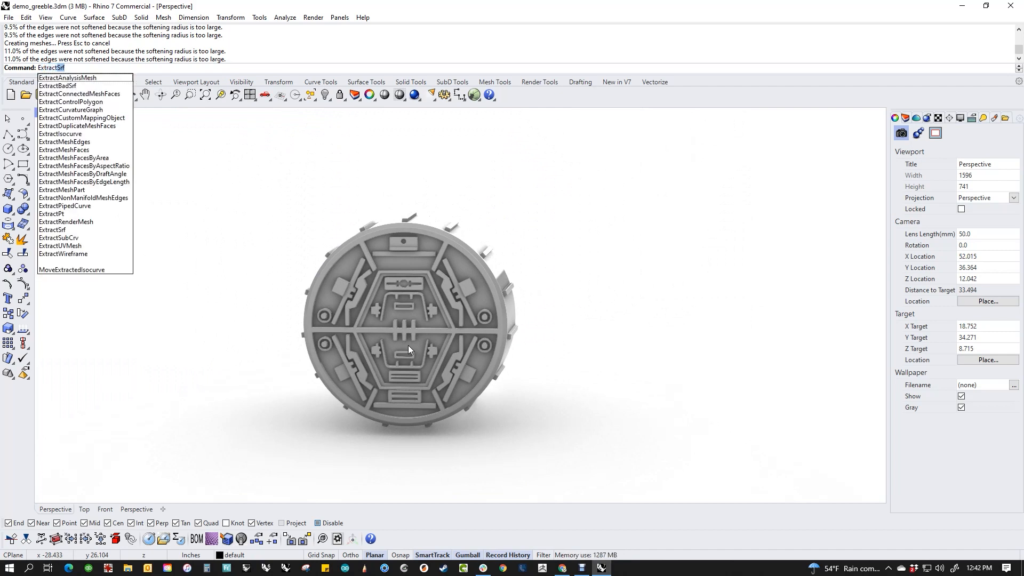
Extract the cylinder's render mesh as a separate copy with ExtractRenderMesh
left_click(66, 221)
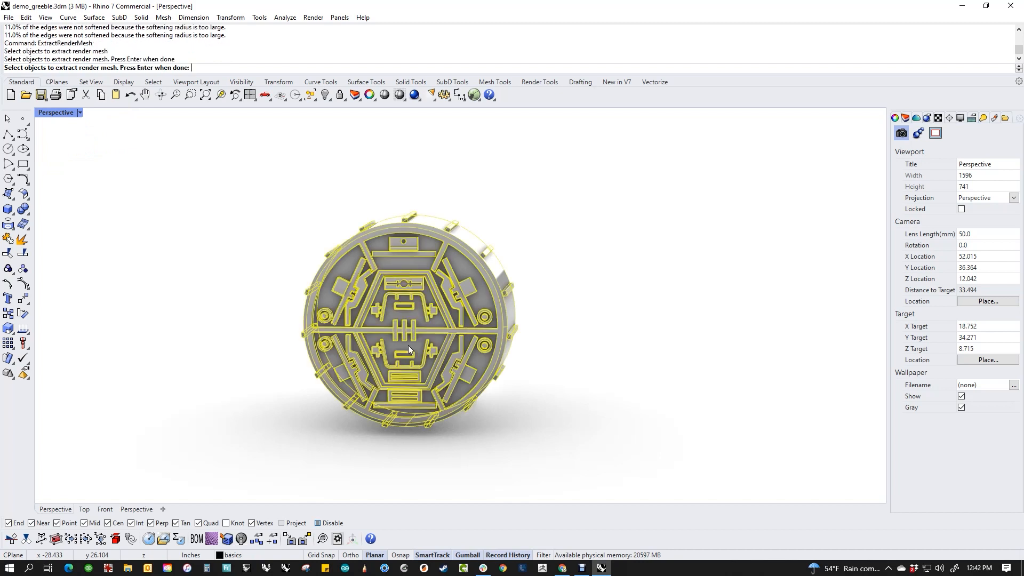
key("Enter")
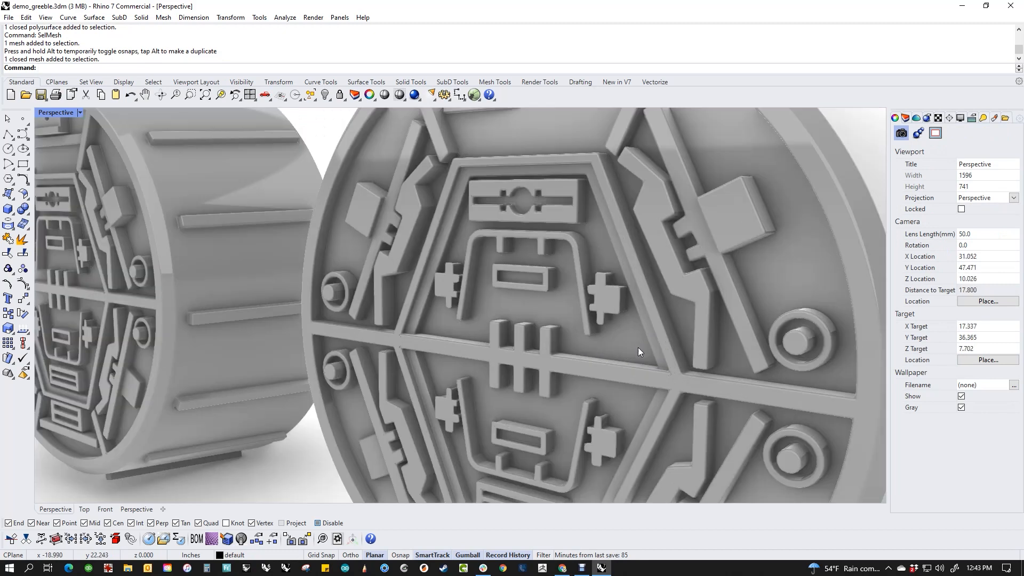
scroll("down", 3)
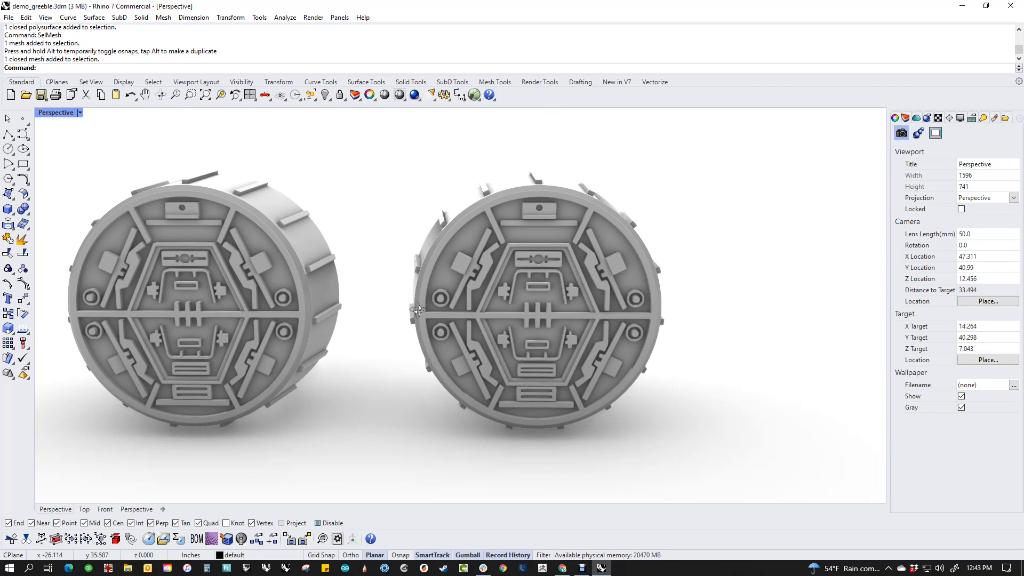
mouse_move(338, 322)
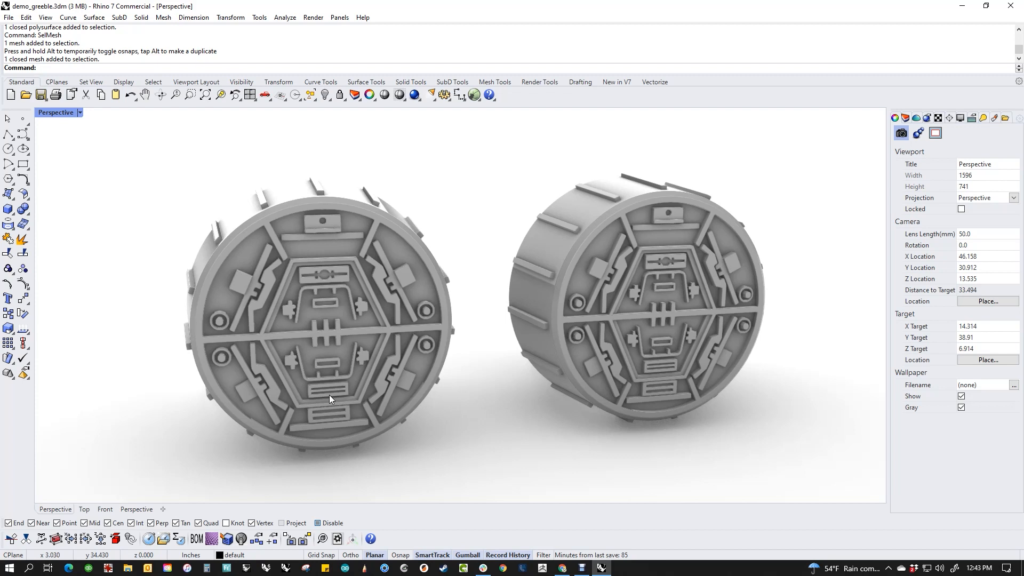
mouse_move(284, 373)
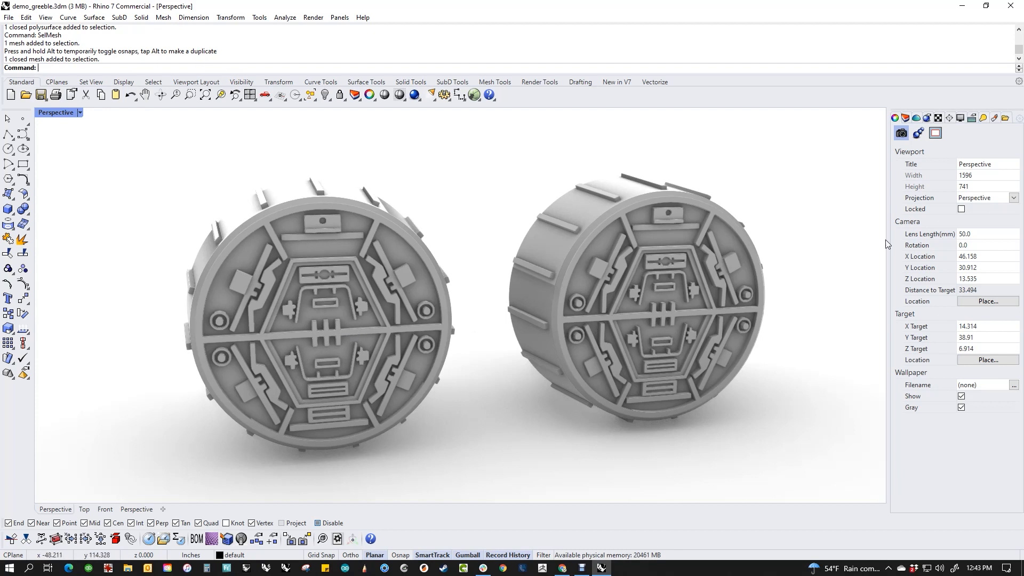
mouse_move(619, 402)
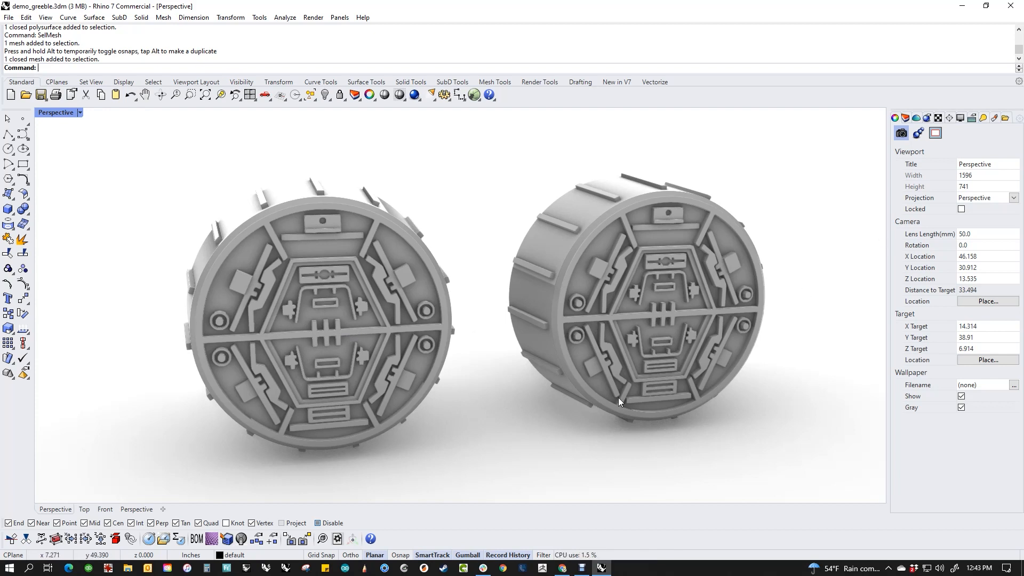
mouse_move(650, 309)
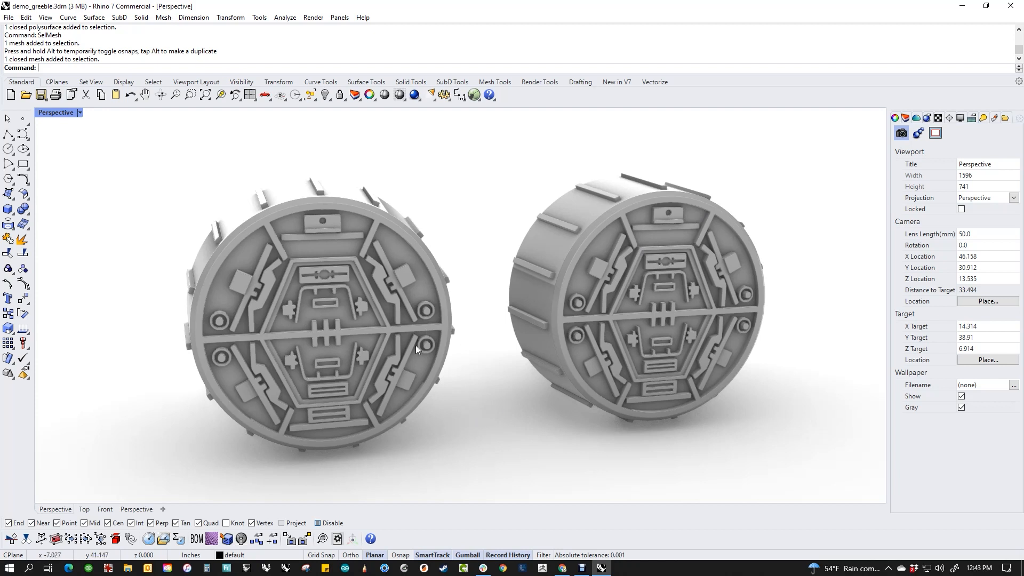
mouse_move(336, 364)
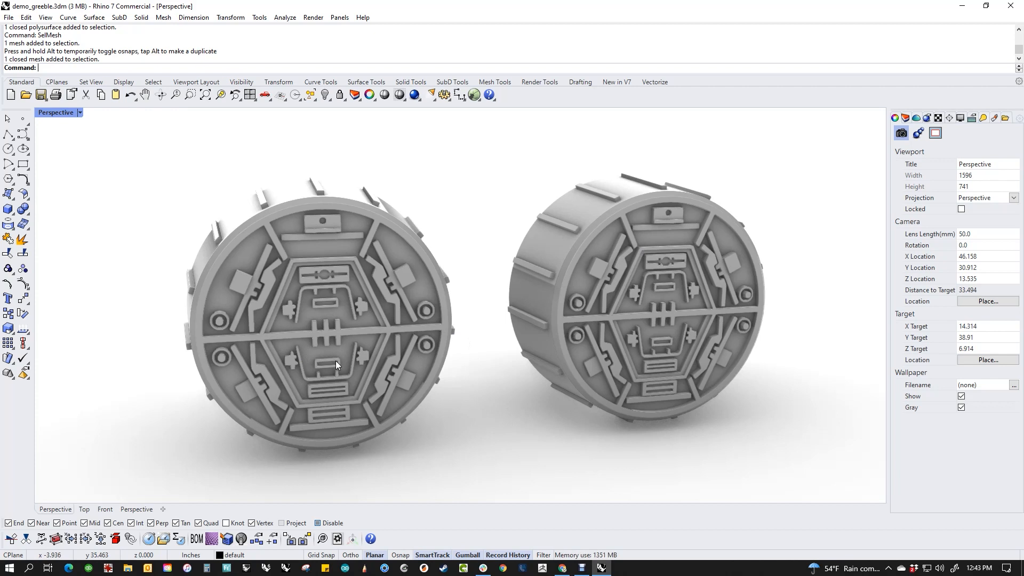
mouse_move(399, 340)
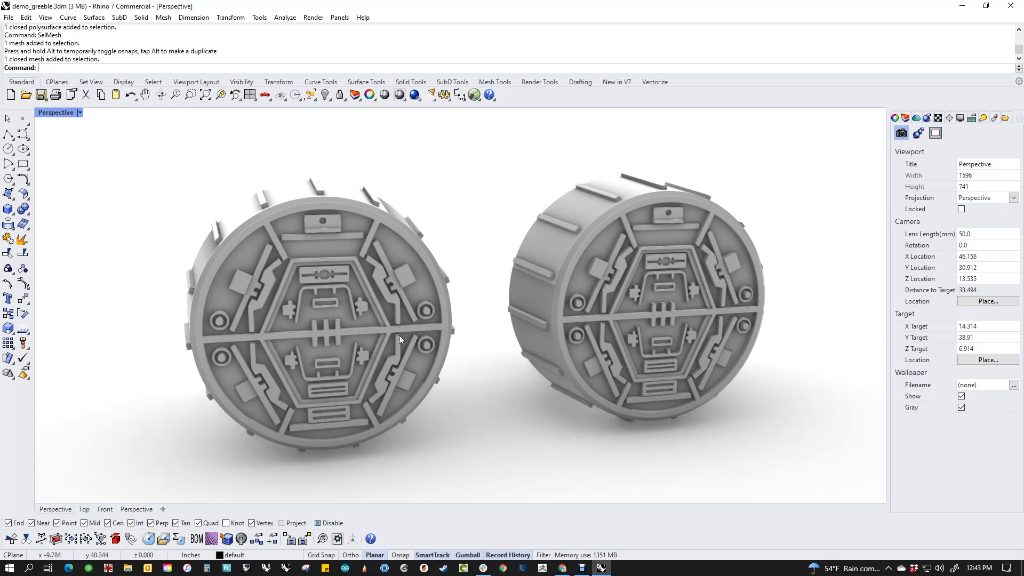